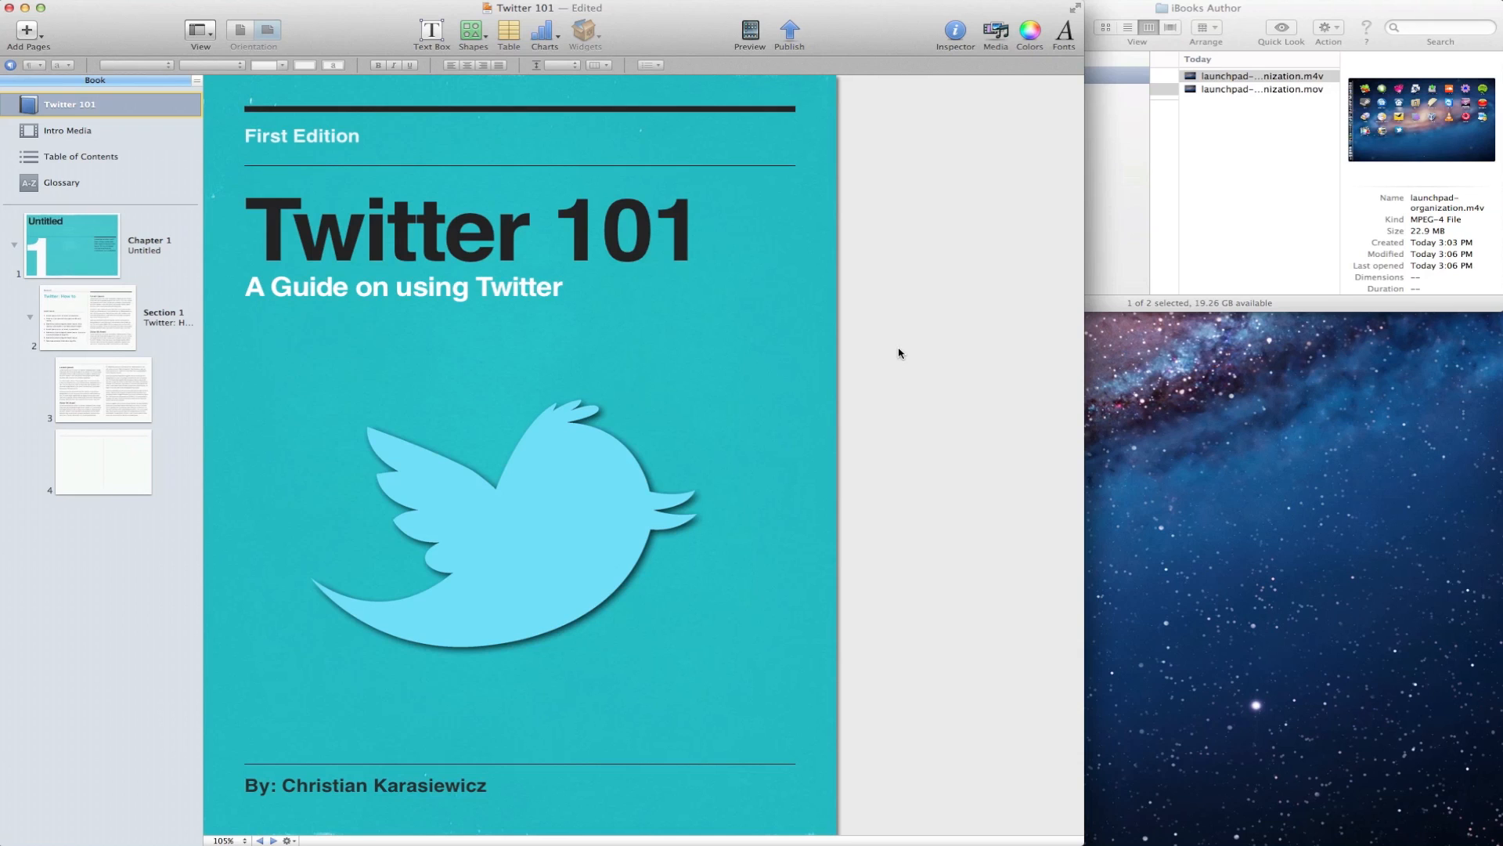
mouse_move(891, 477)
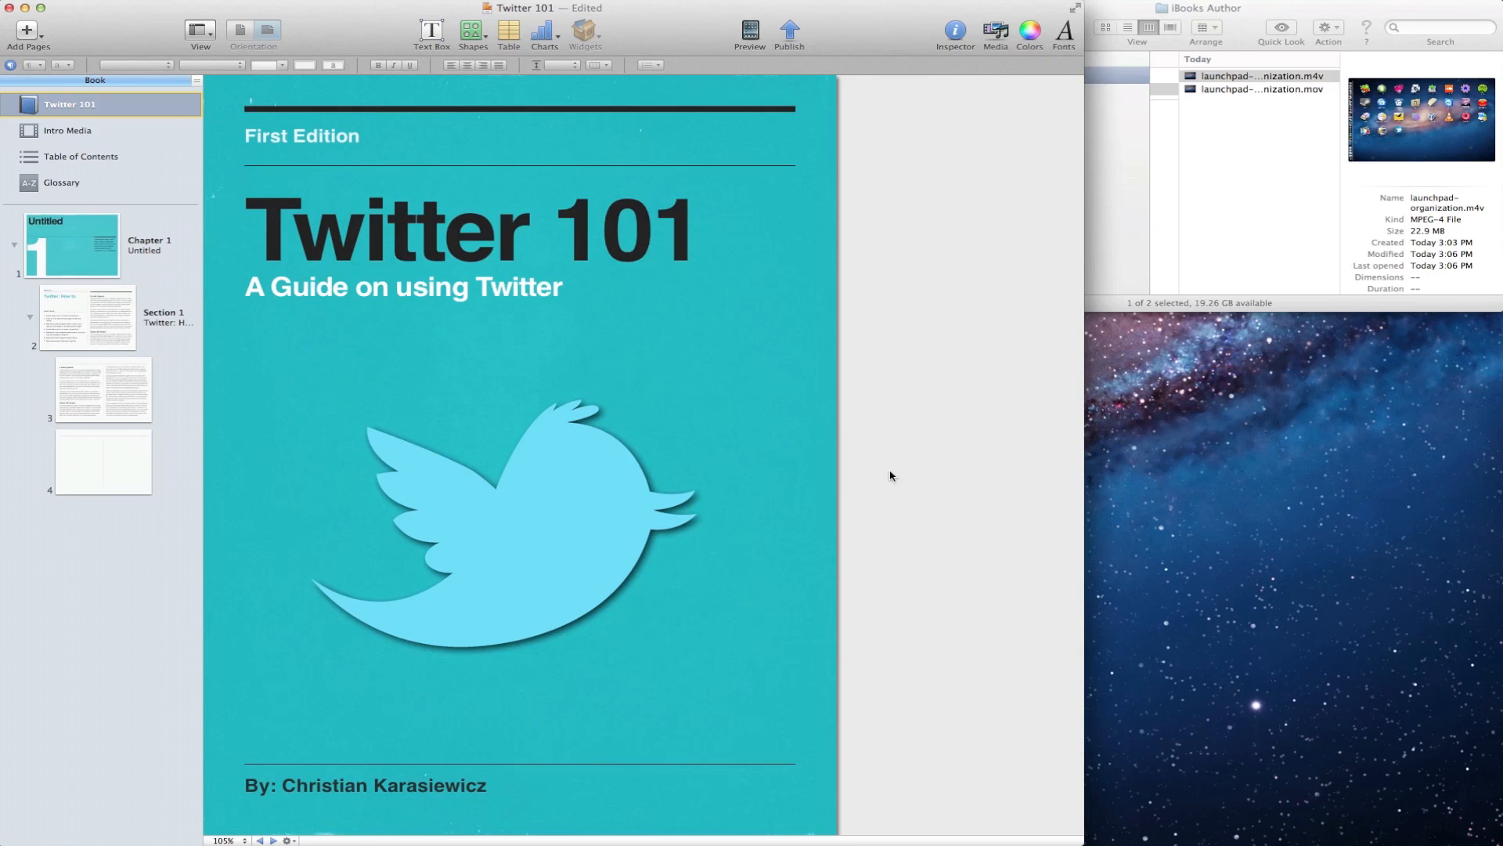
mouse_move(856, 468)
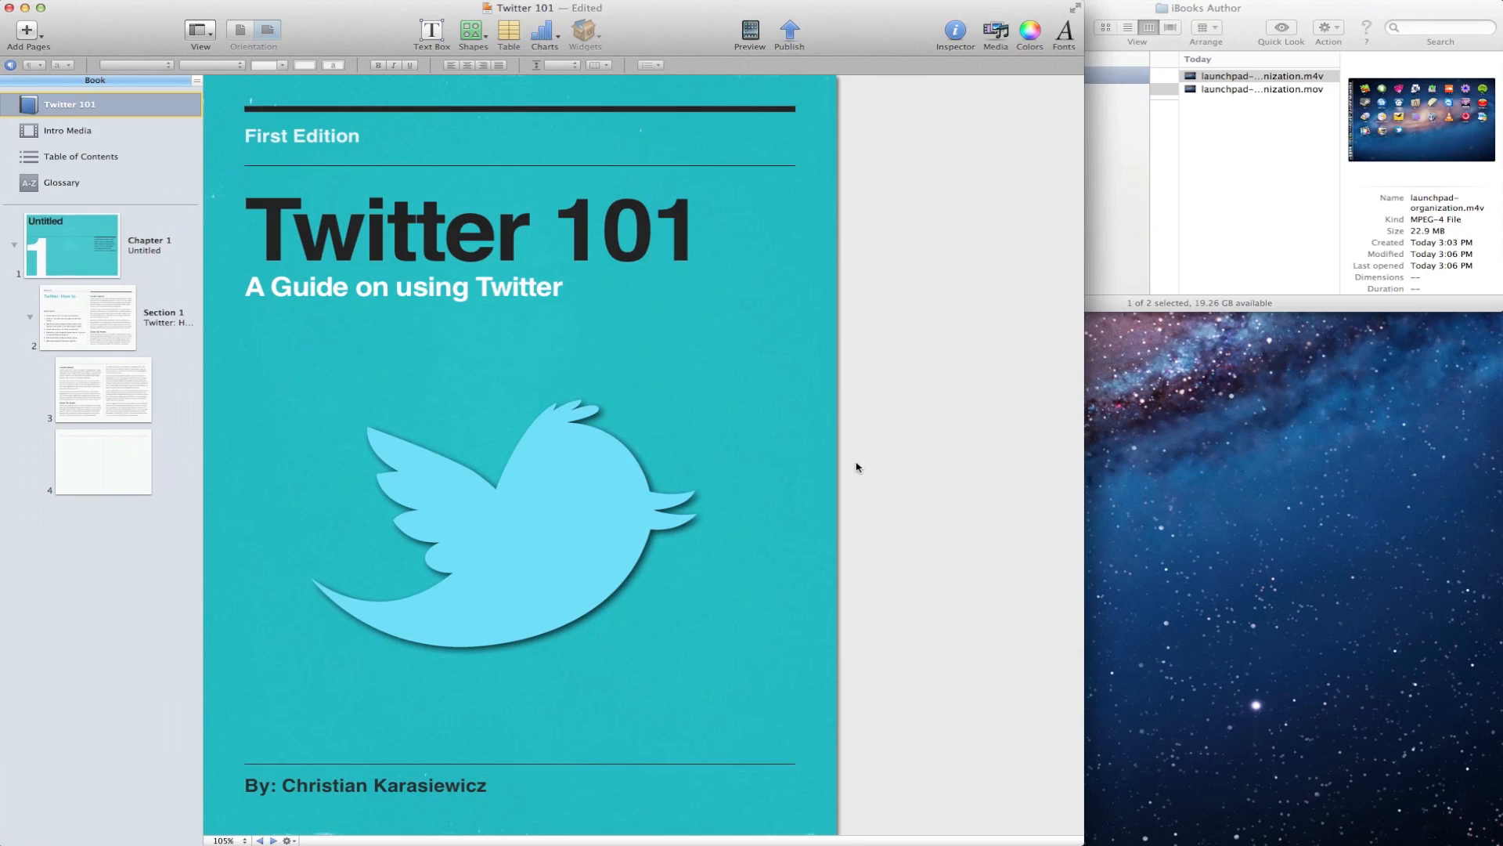
mouse_move(847, 453)
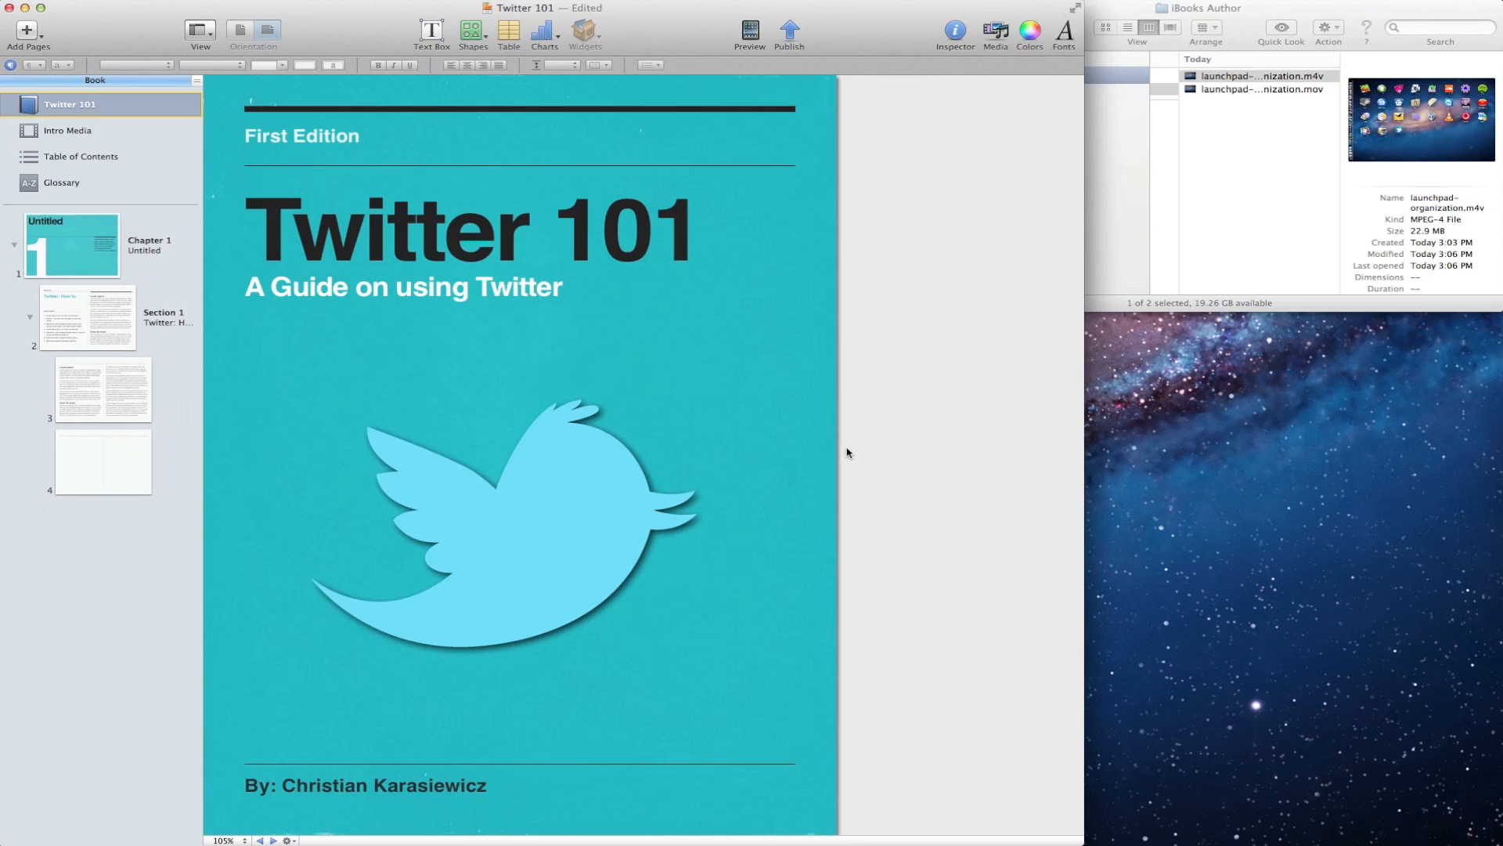
mouse_move(830, 450)
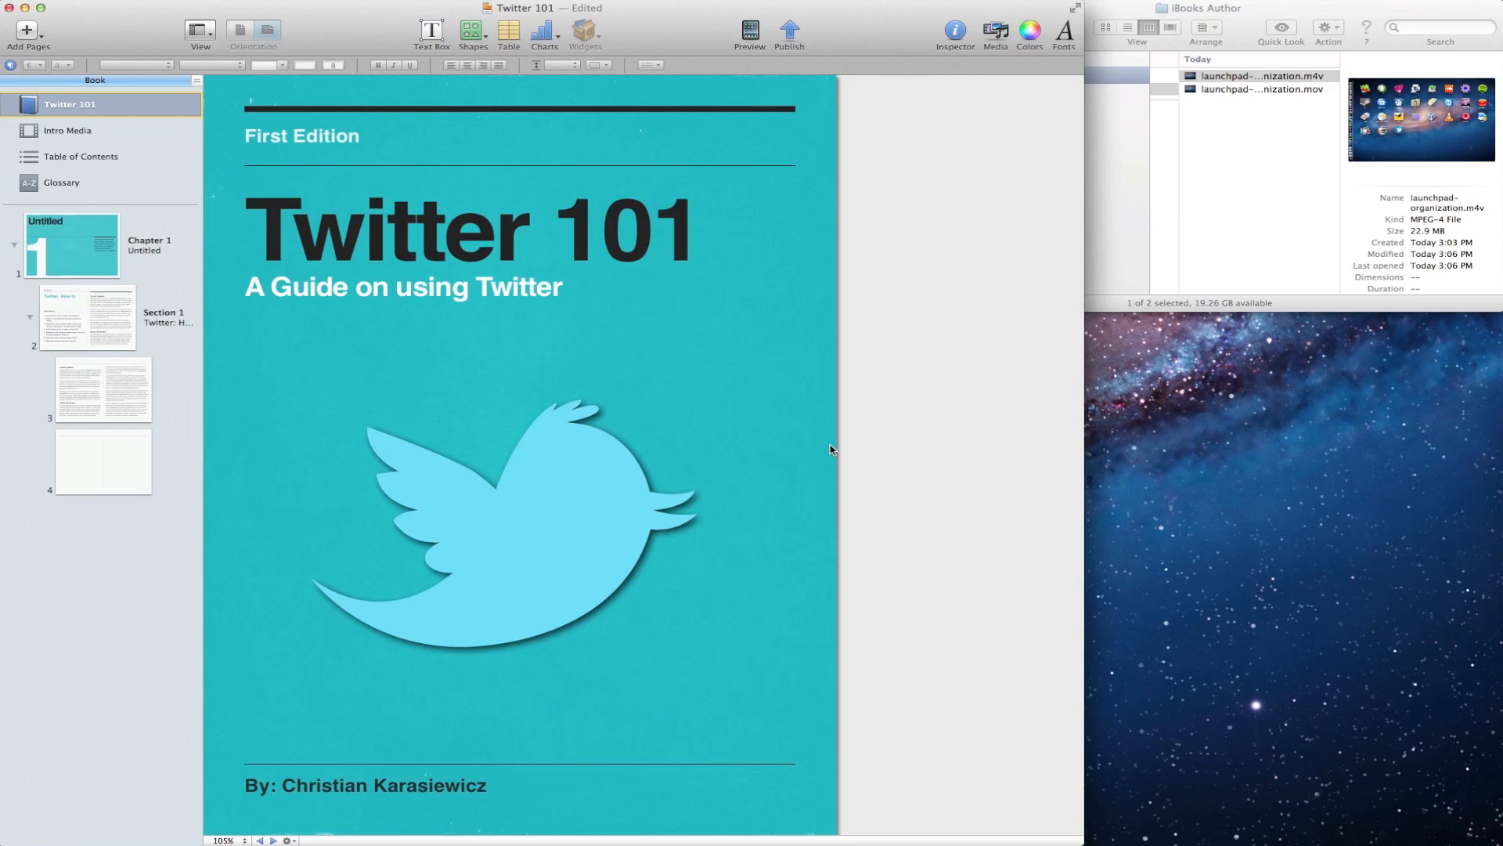
mouse_move(828, 461)
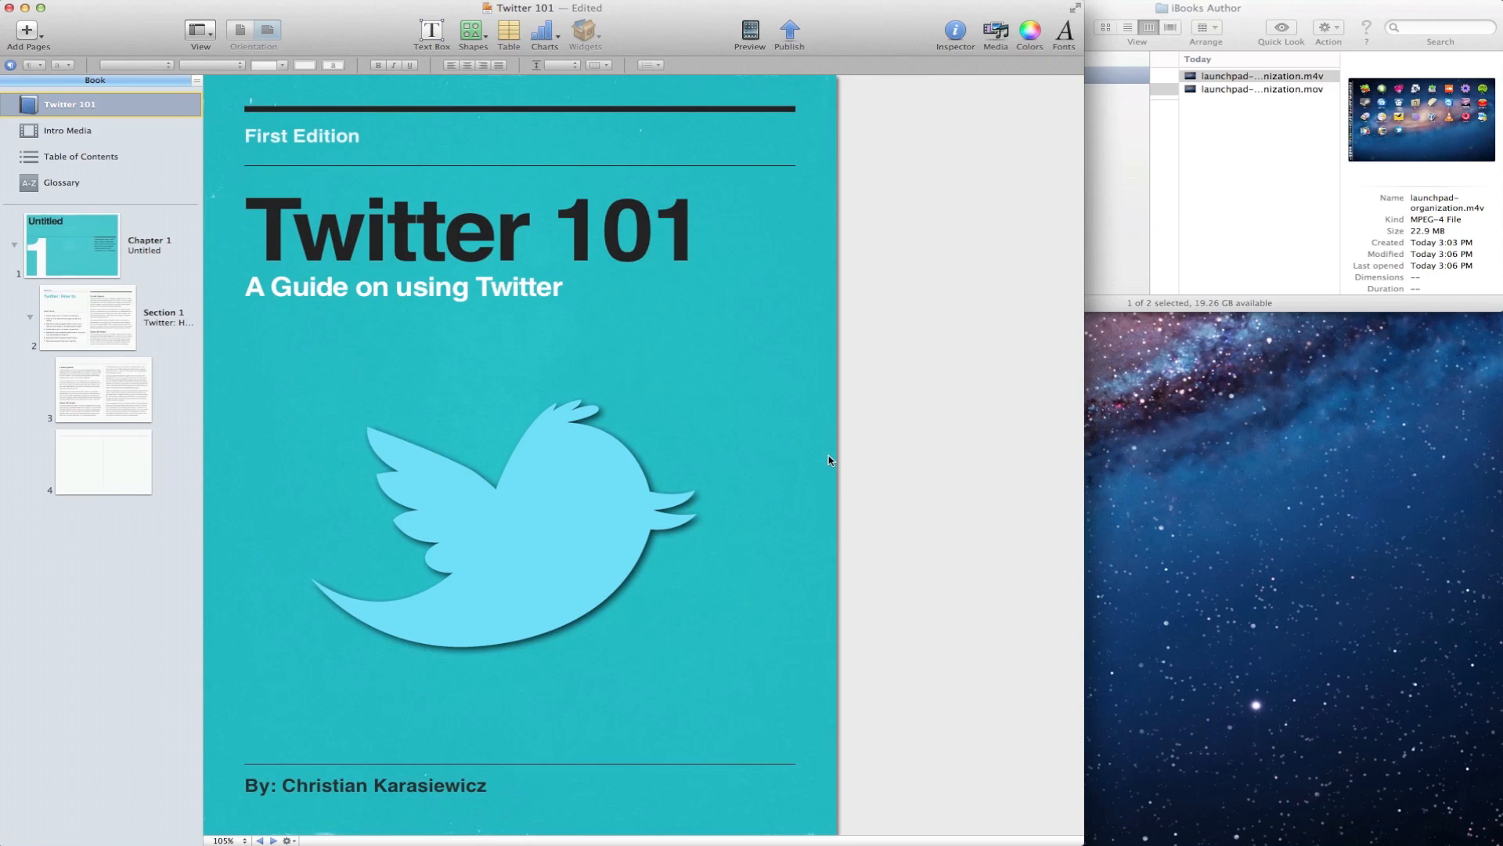
mouse_move(970, 145)
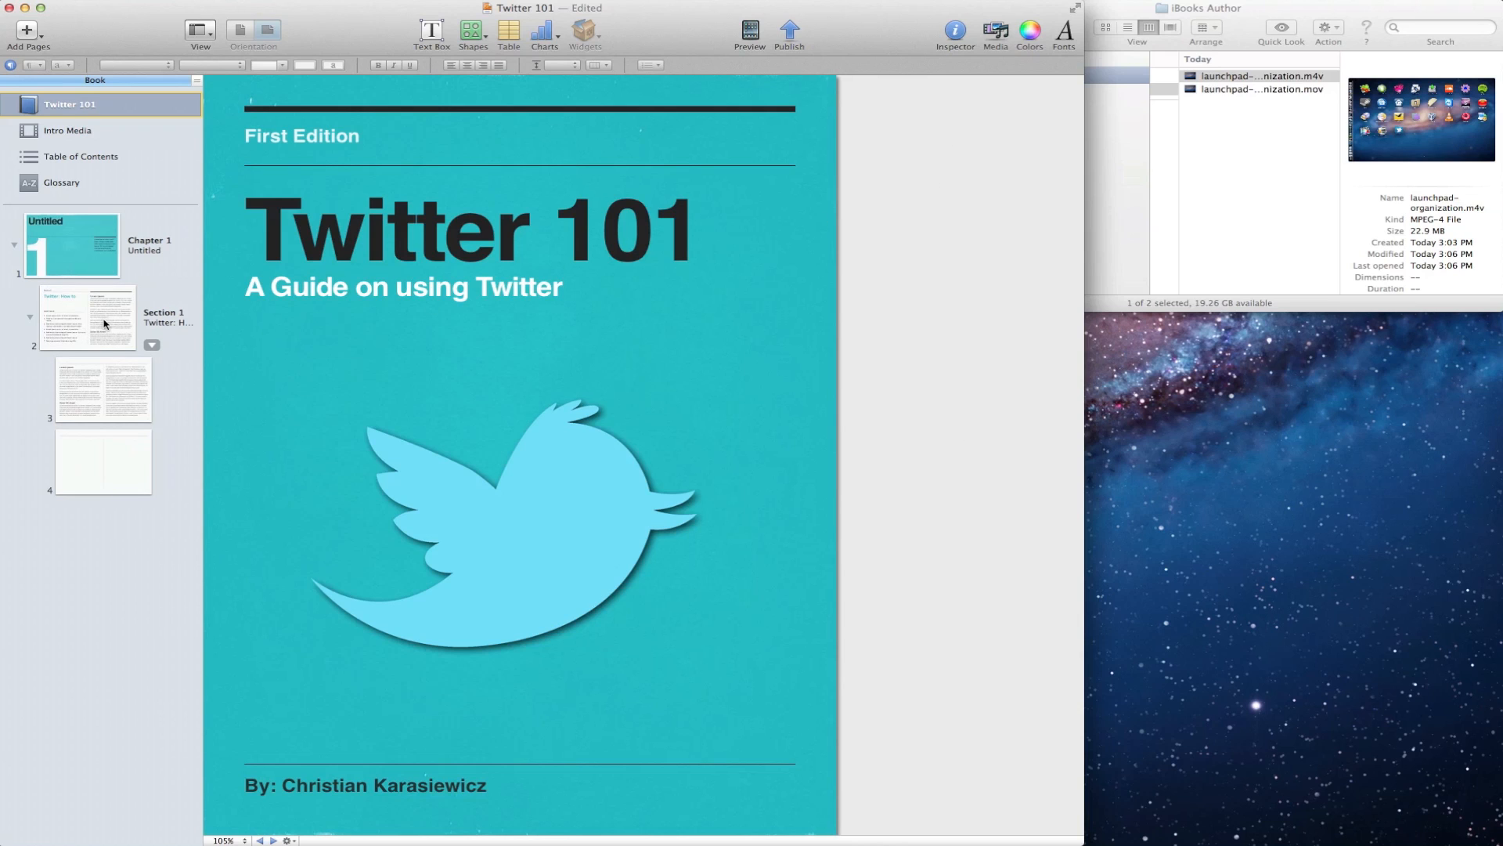
Step: Drop launchpad-organization.mov onto page 2 and dismiss the unsupported-format warning
left_click(86, 317)
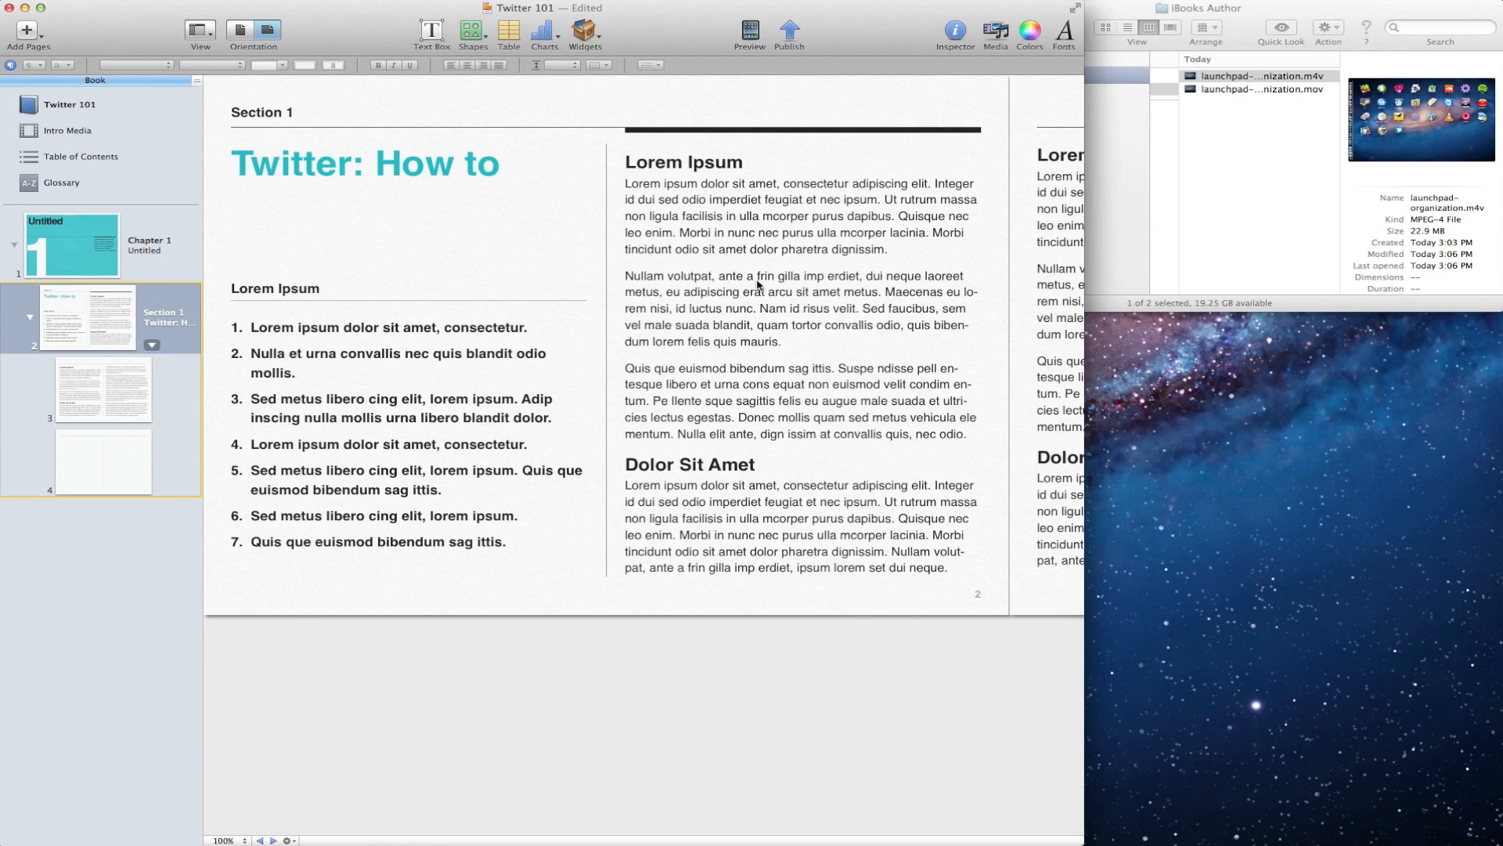
left_click_drag(1261, 76, 969, 244)
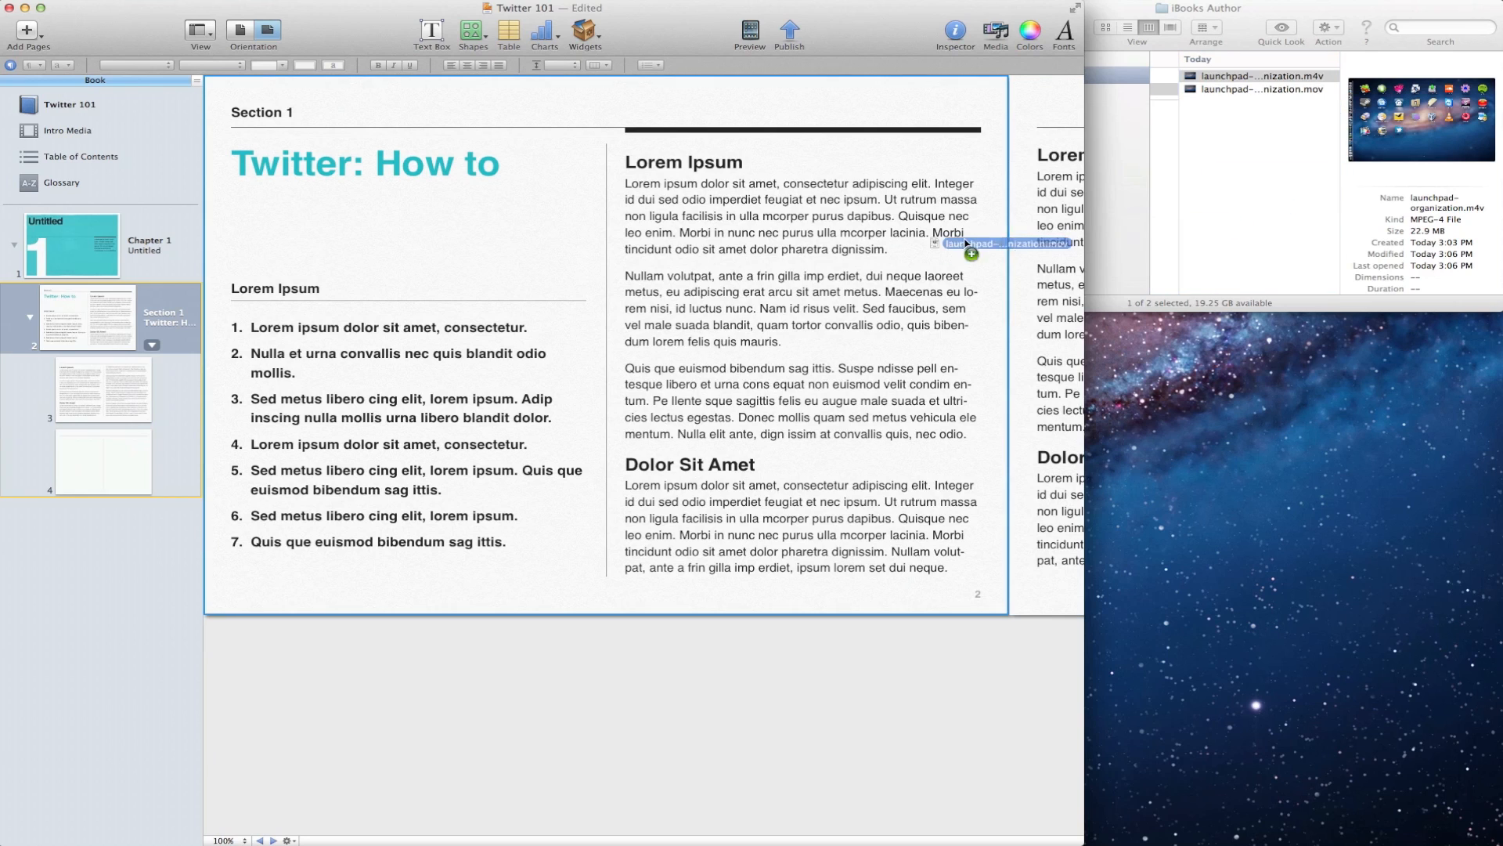
left_click_drag(971, 242, 777, 300)
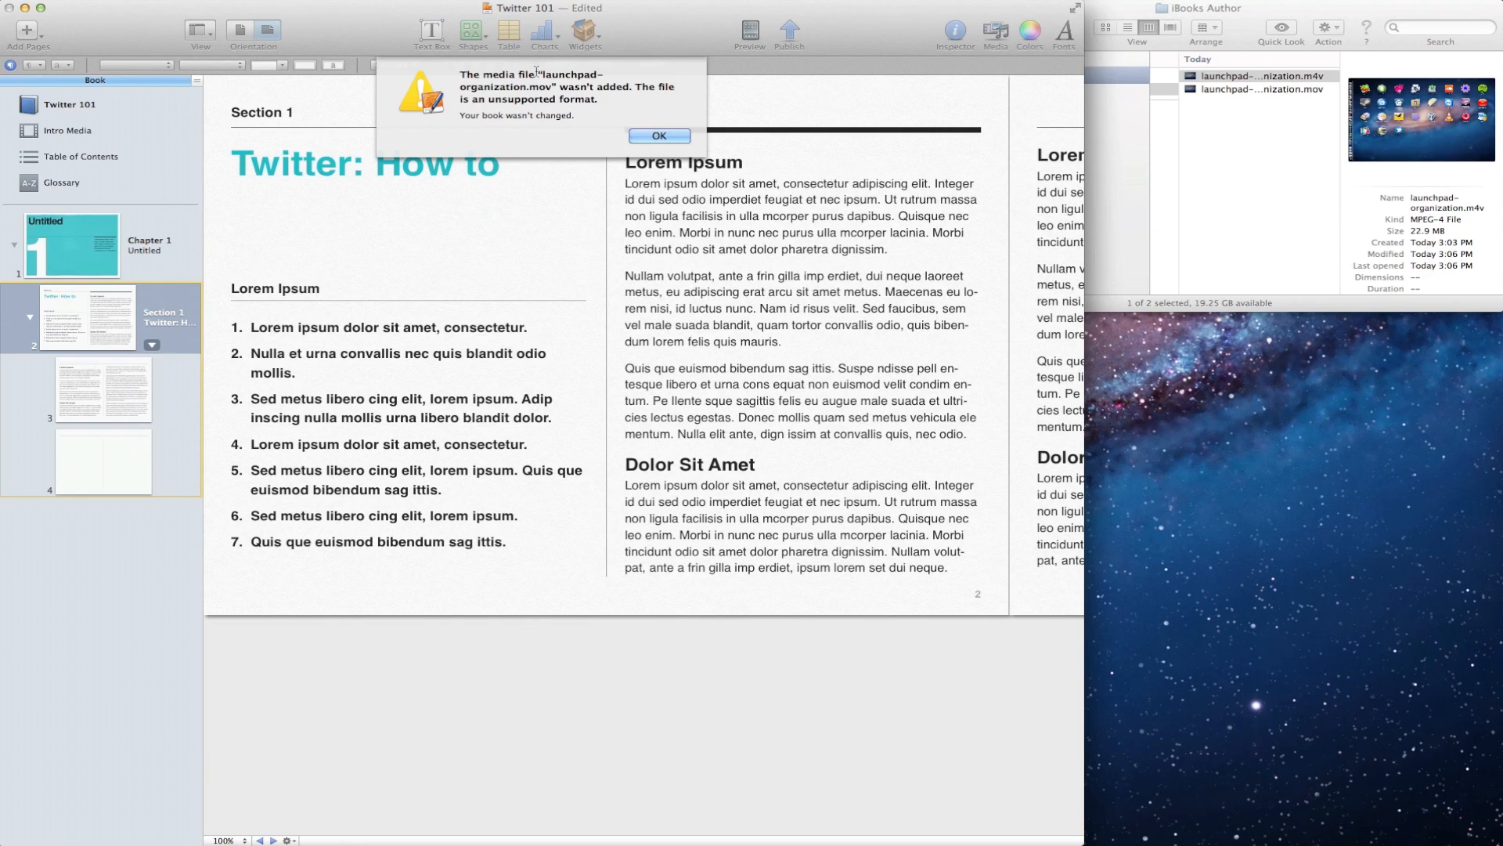
double_click(501, 86)
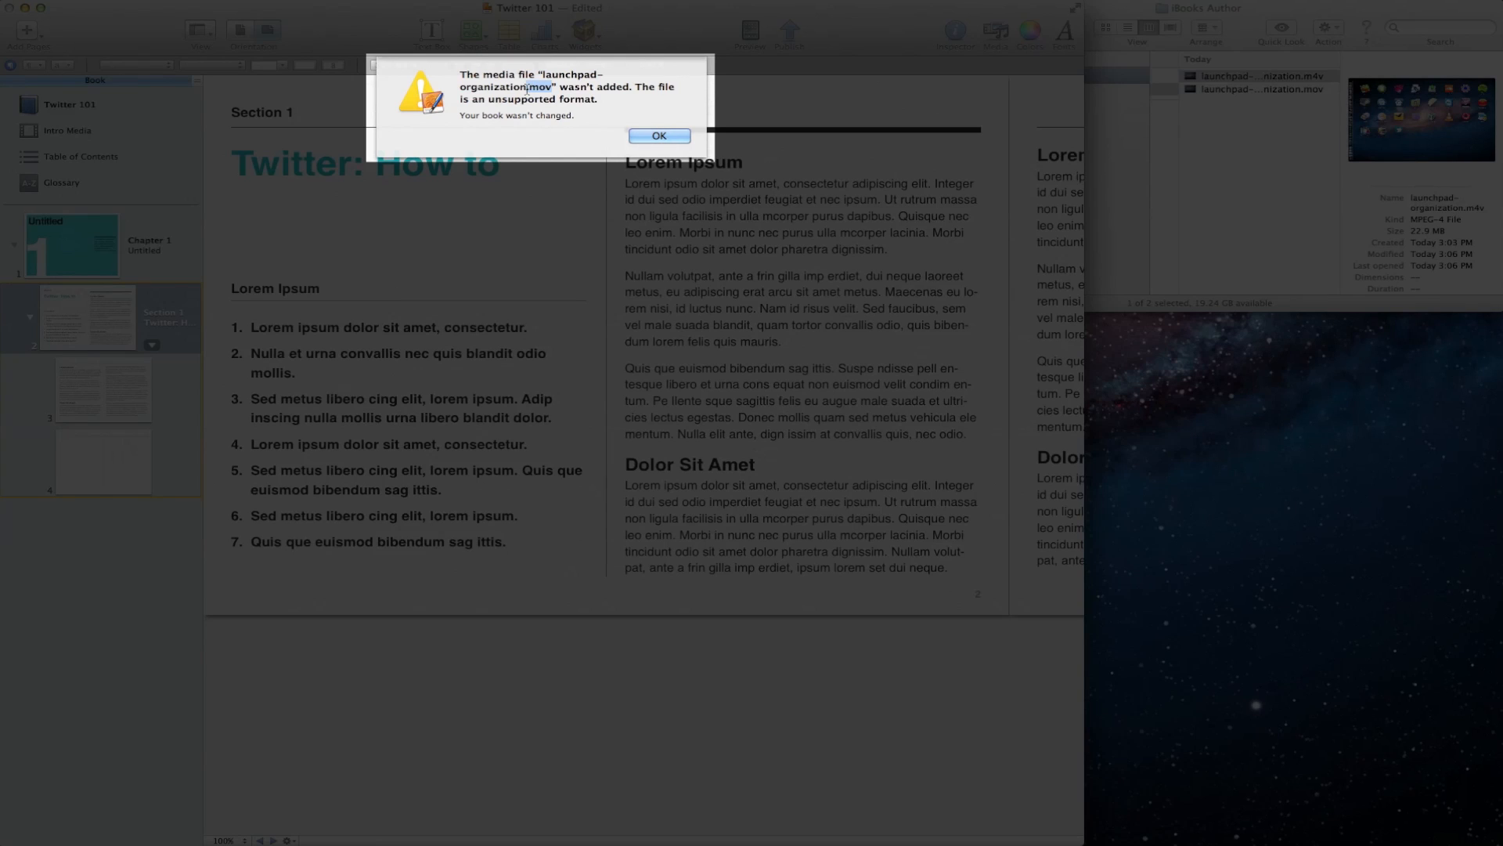
left_click(659, 135)
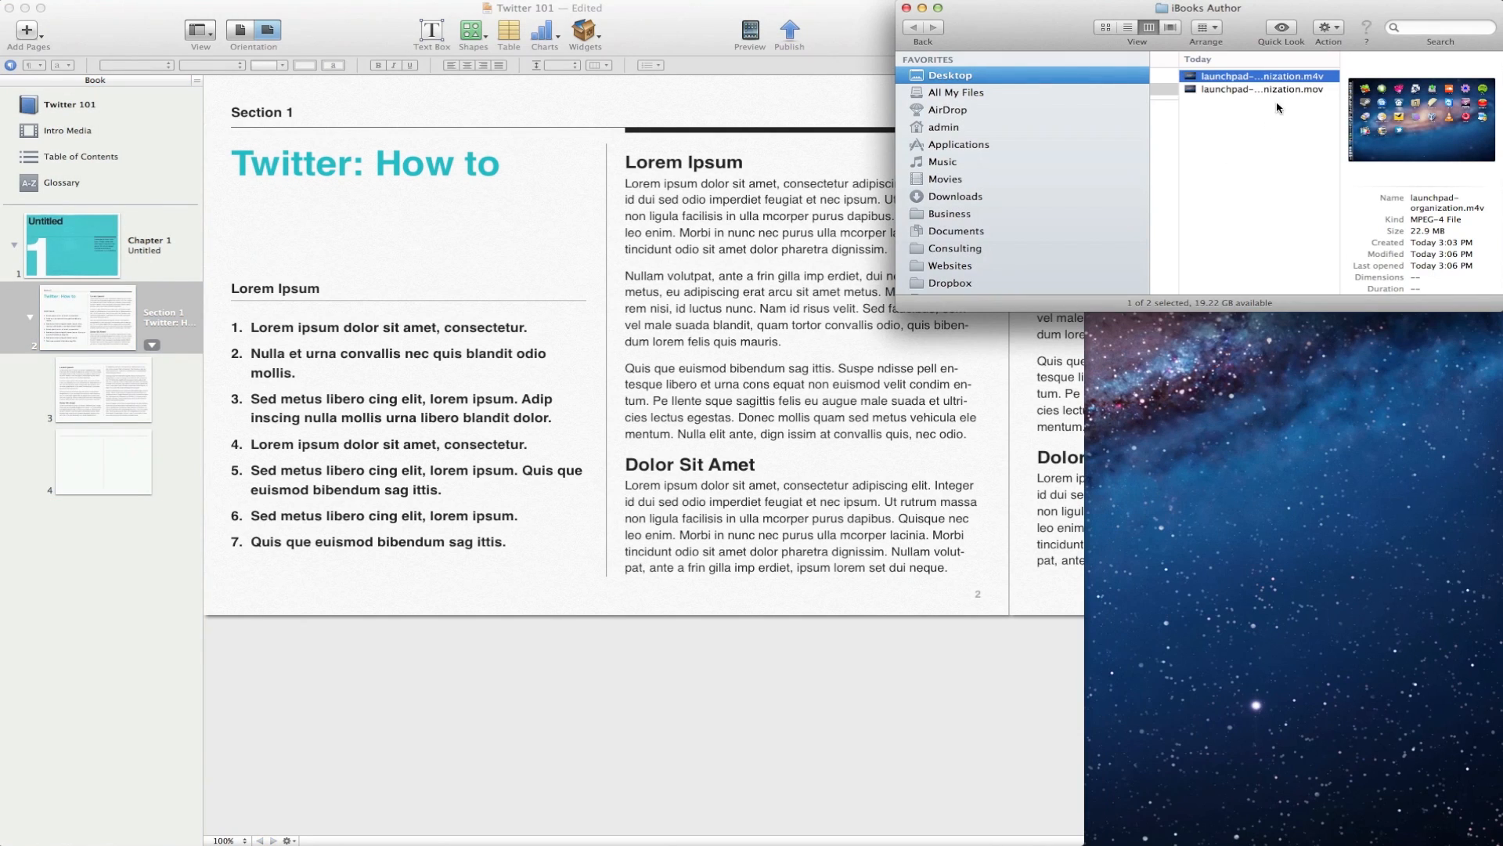
Step: Open the .mov movie from Finder with QuickTime Player
left_click(1261, 89)
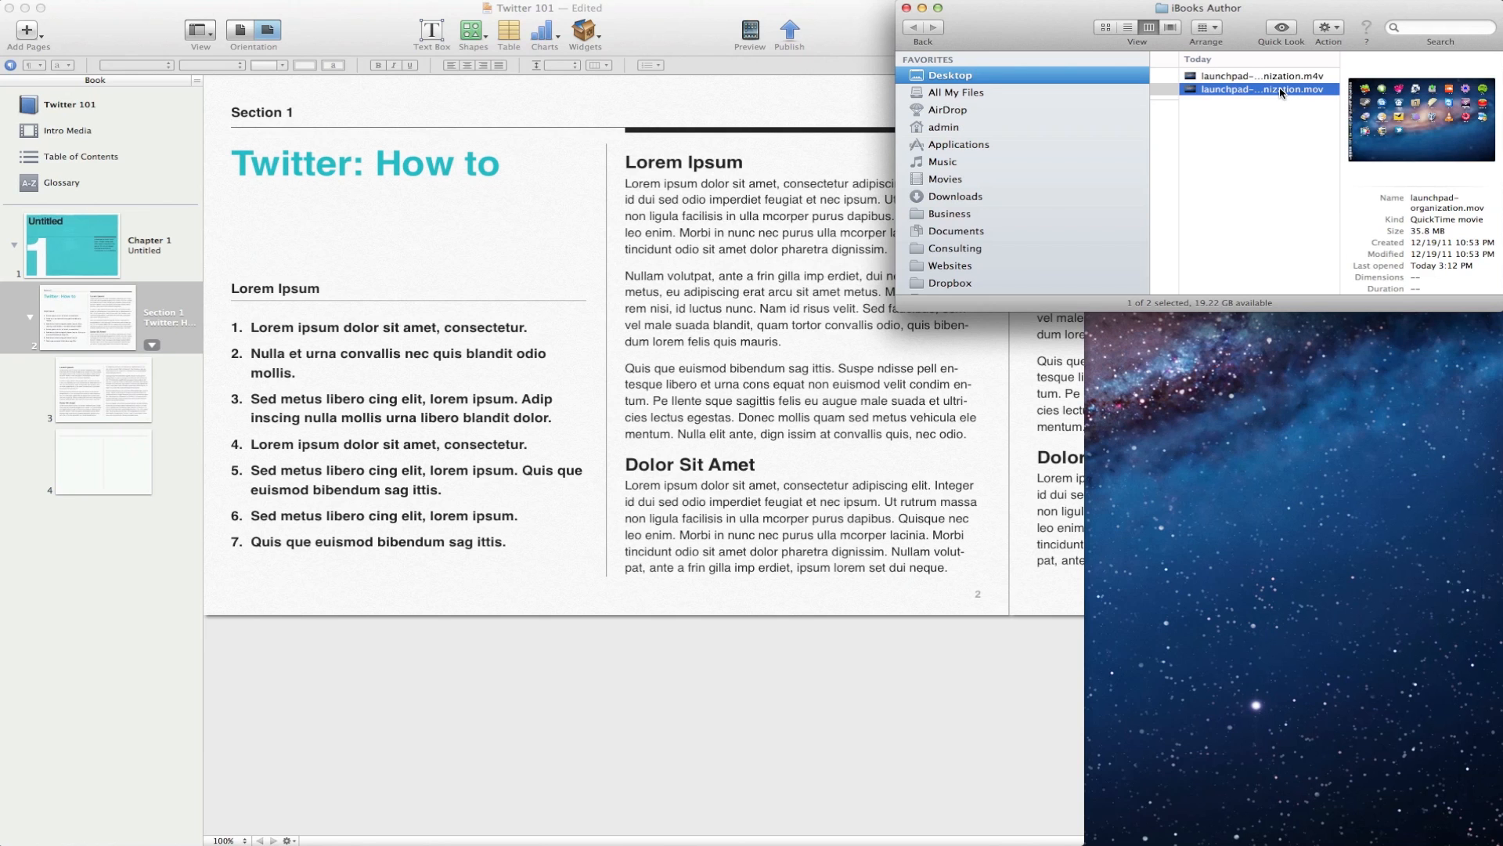
right_click(1260, 89)
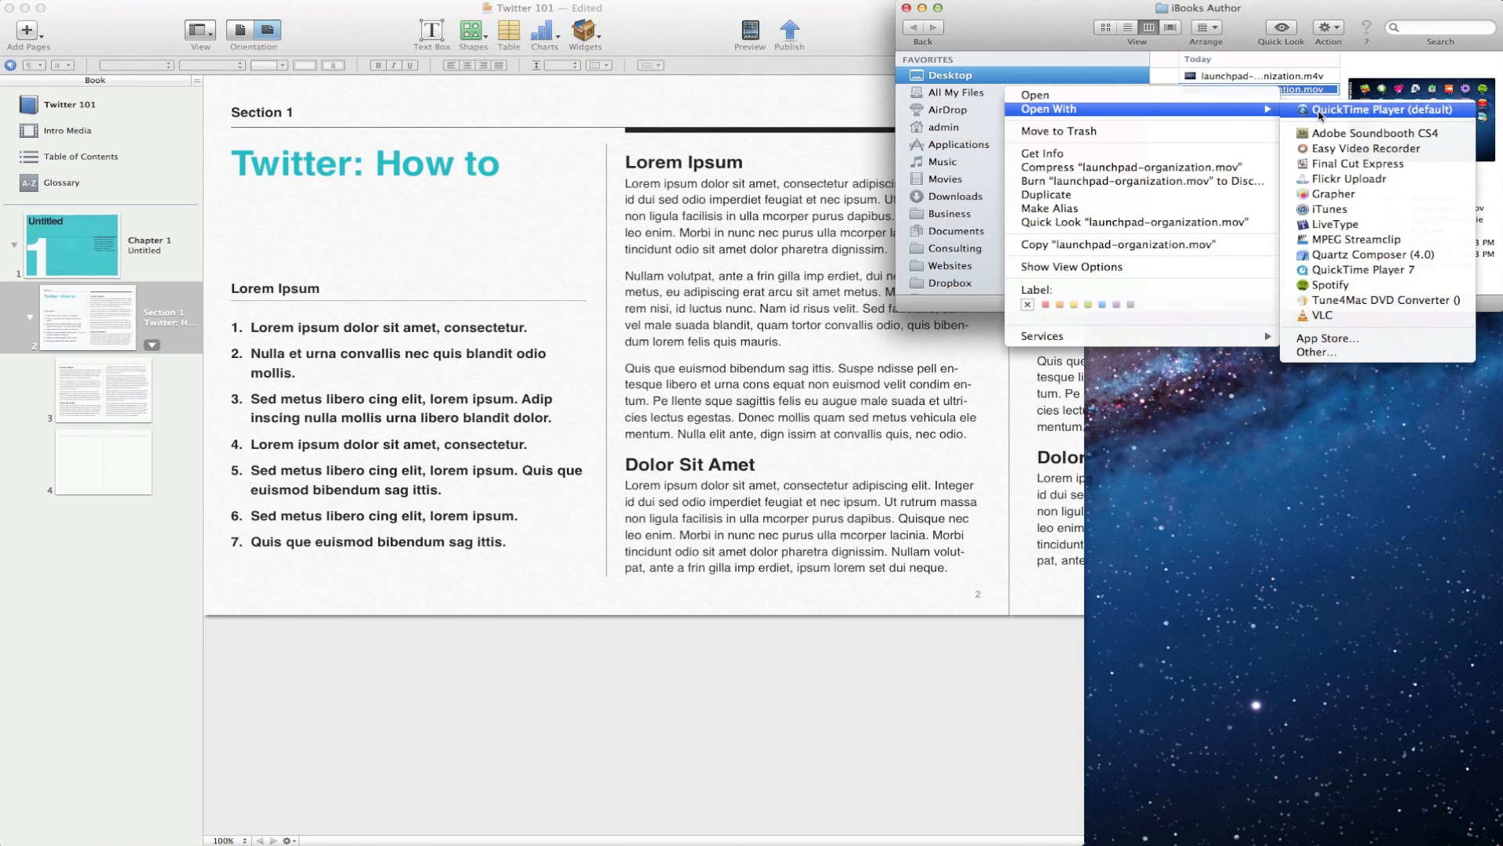
left_click(1379, 110)
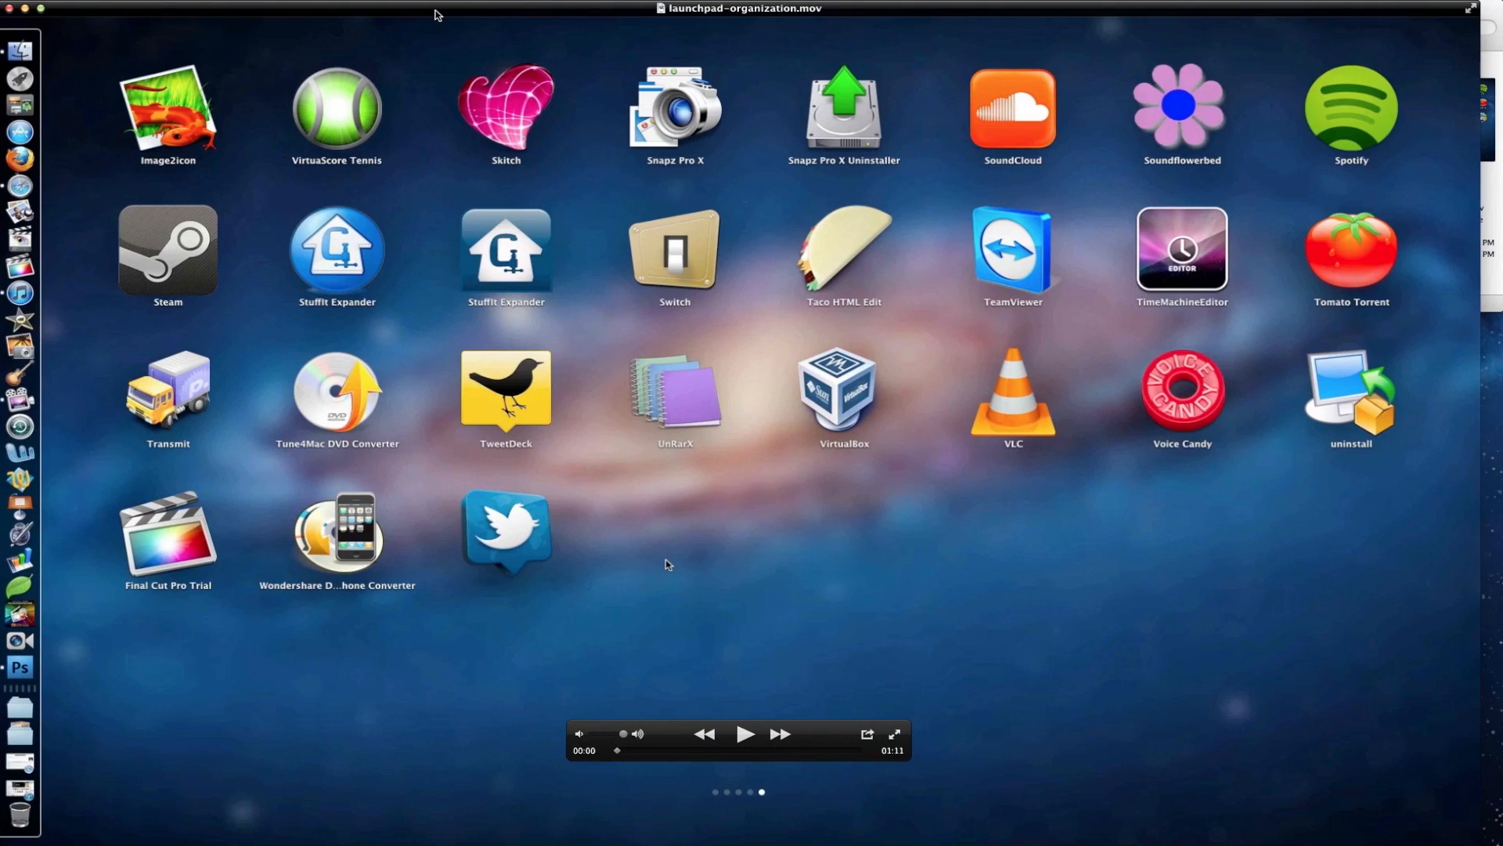
Step: Start a QuickTime export saving into the Desktop's iBooks Author folder
left_click(57, 5)
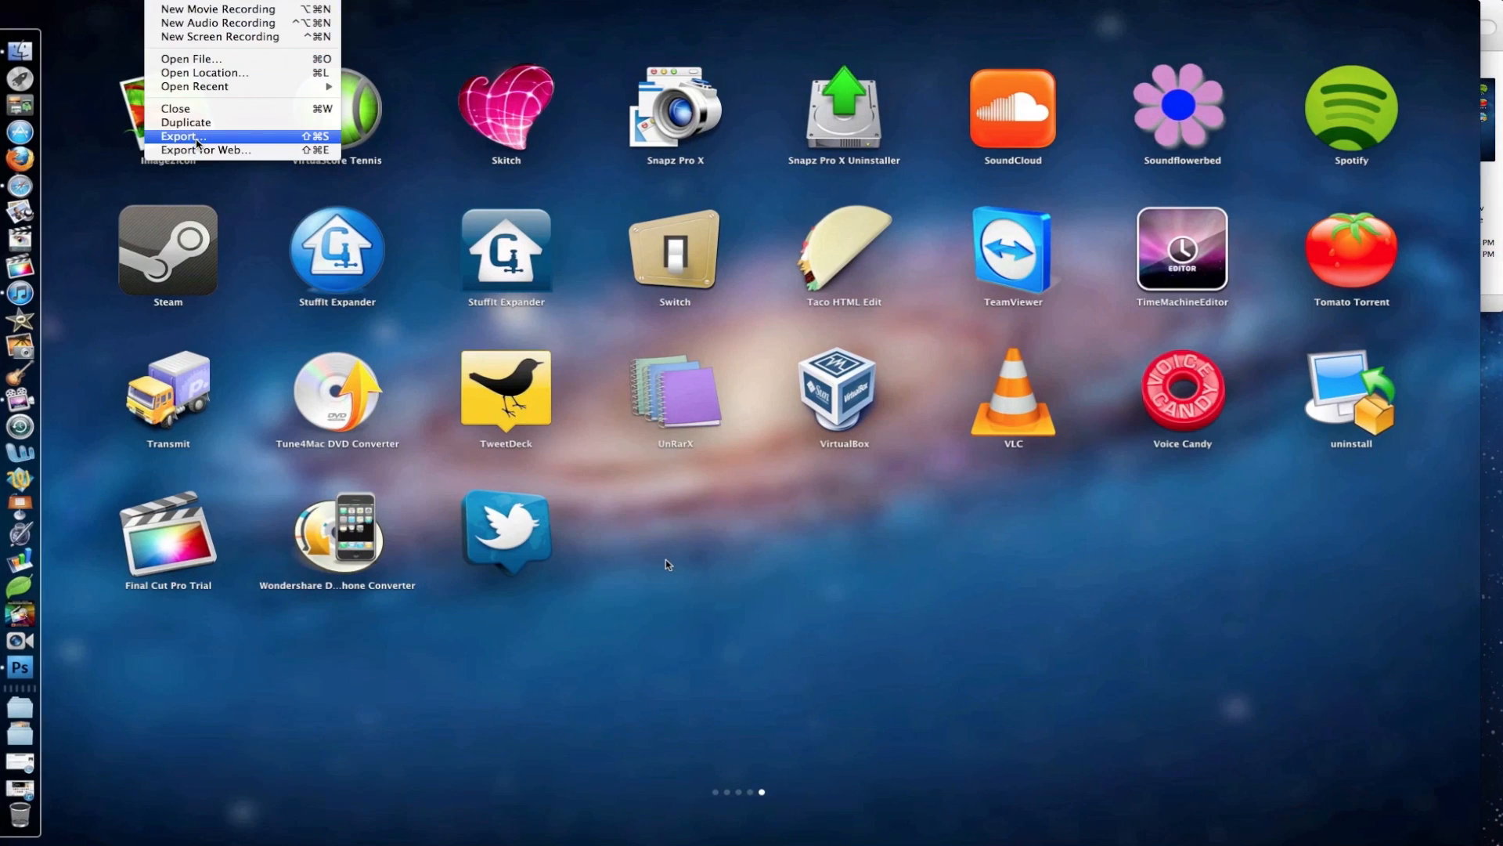
left_click(181, 136)
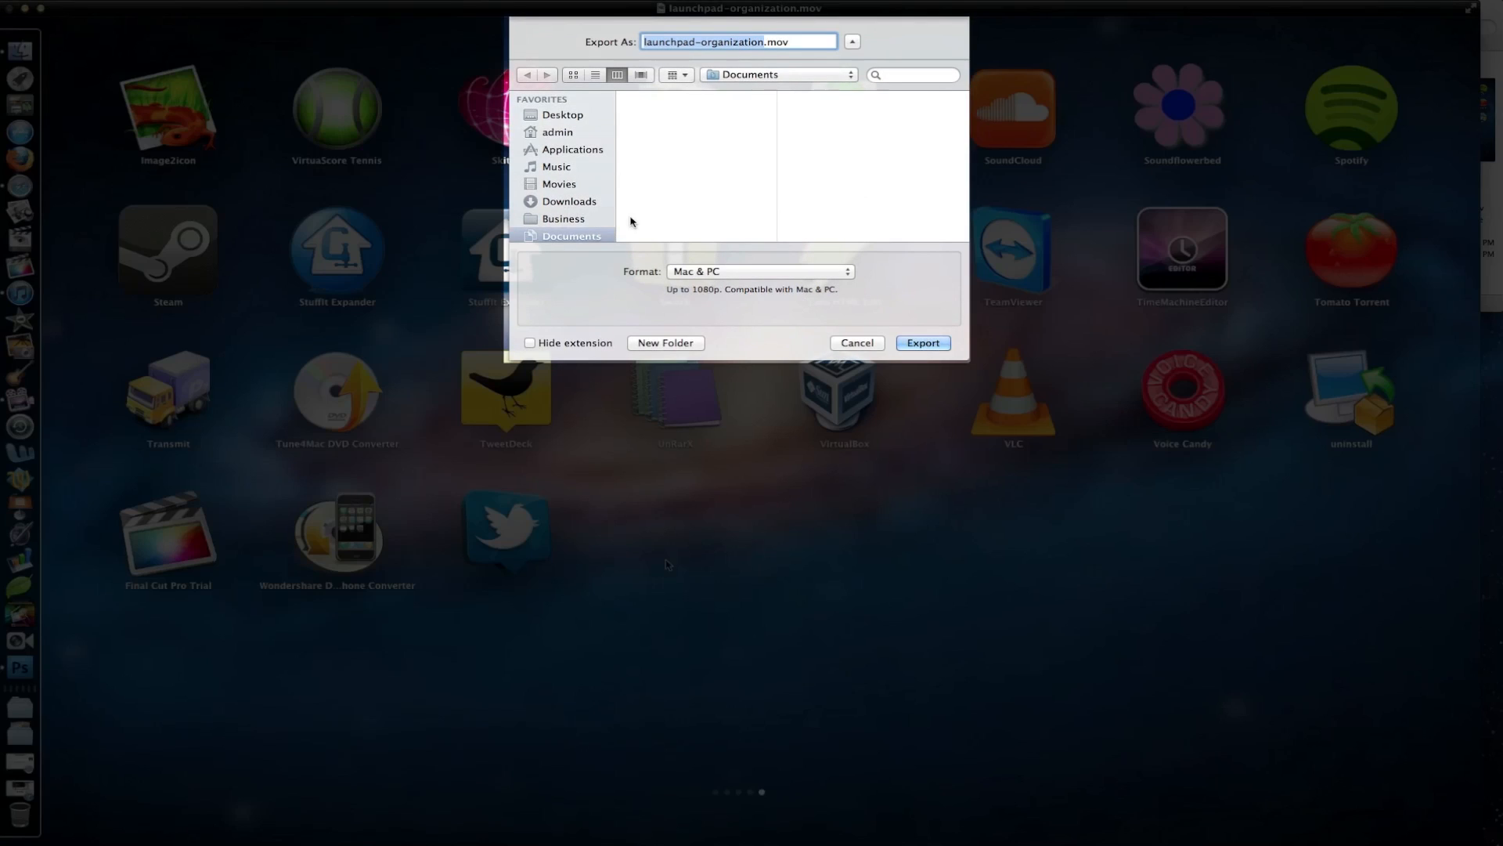
left_click(562, 115)
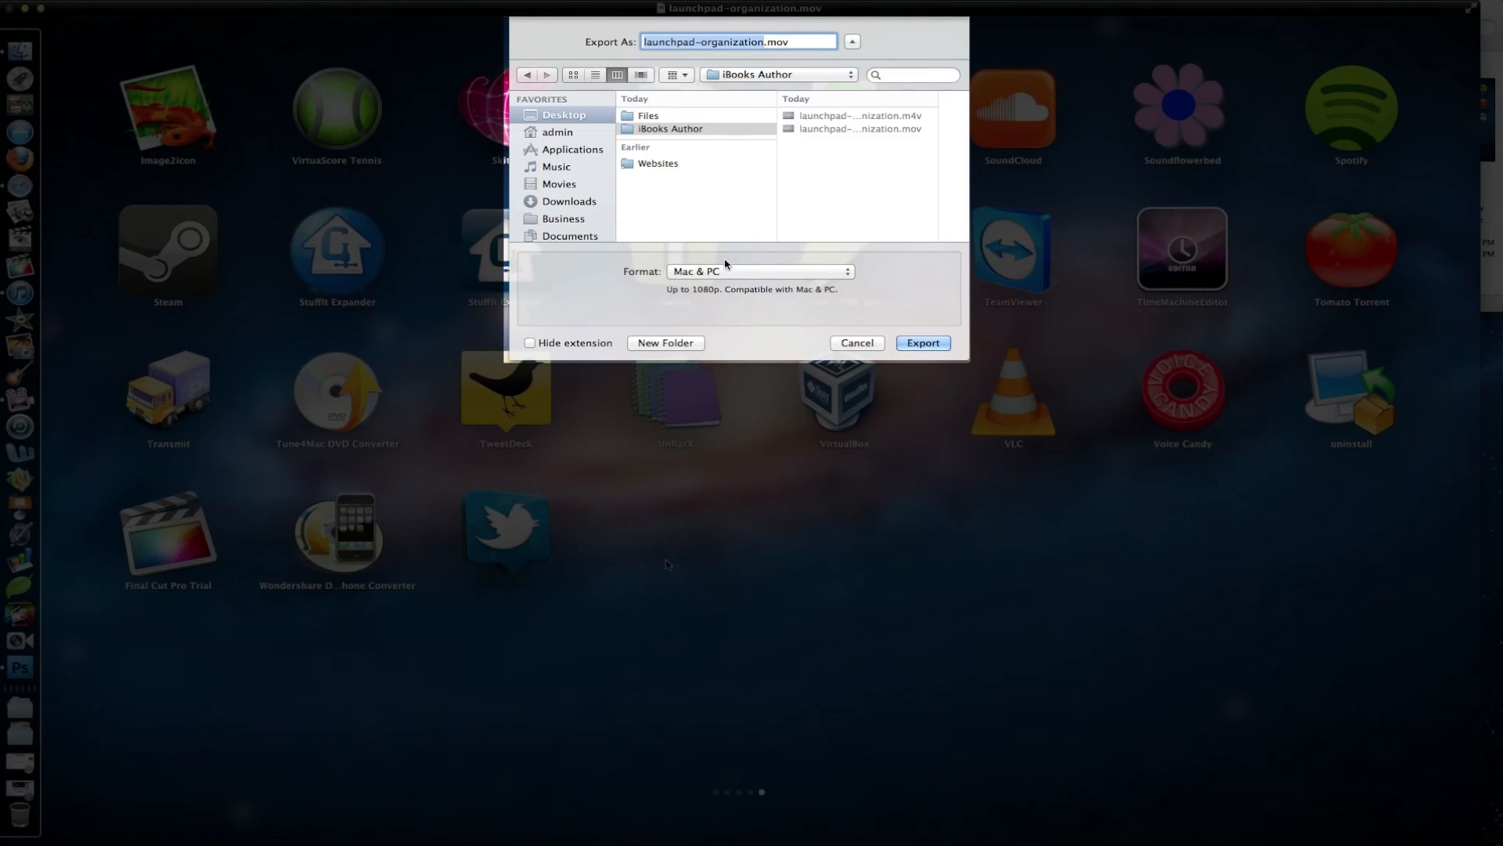
left_click(757, 270)
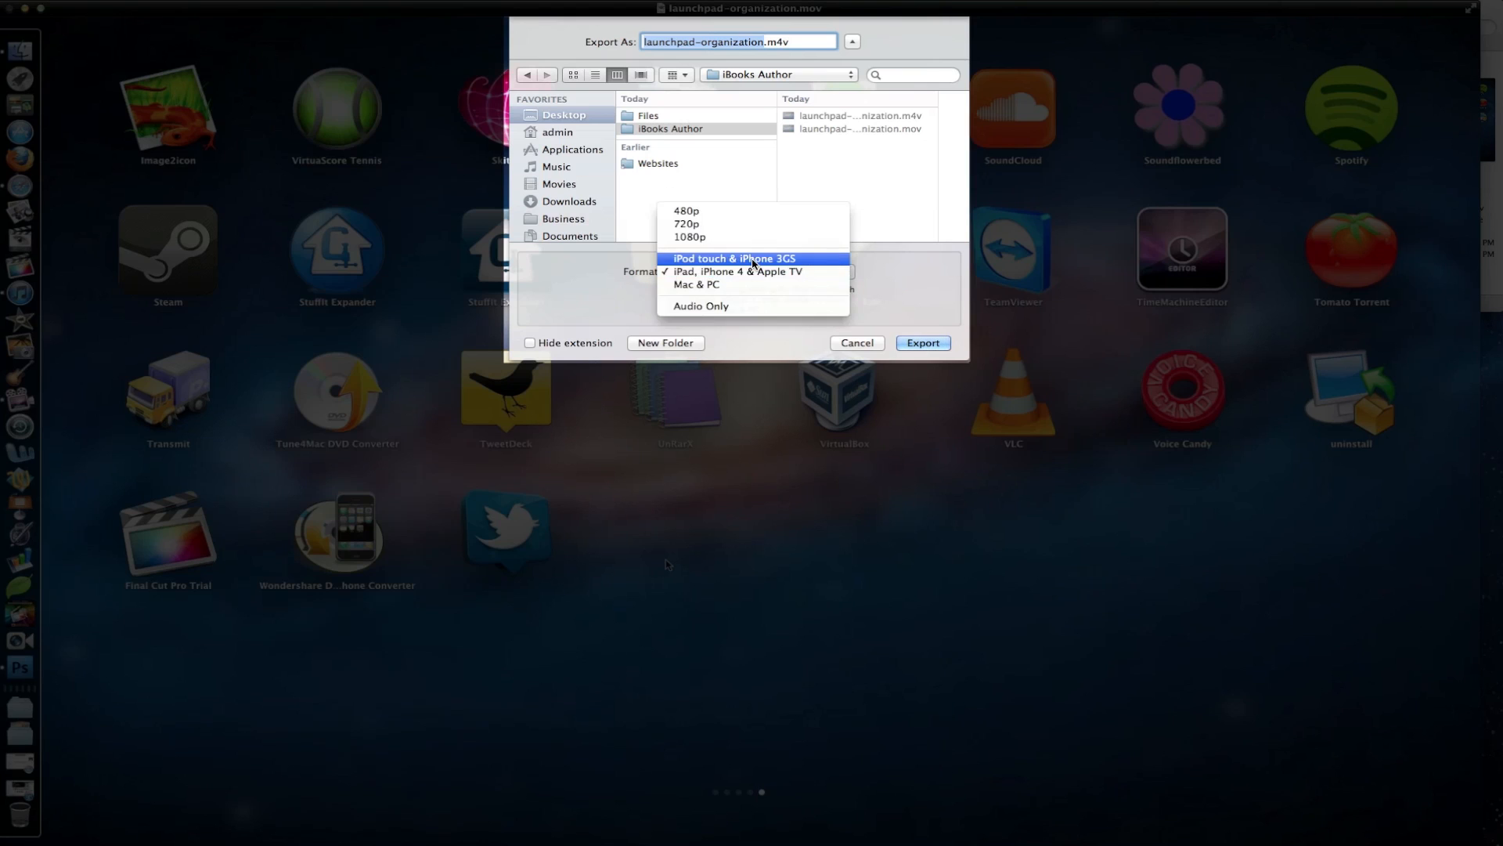
Step: Set the export format to iPad, iPhone 4 & Apple TV
left_click(734, 258)
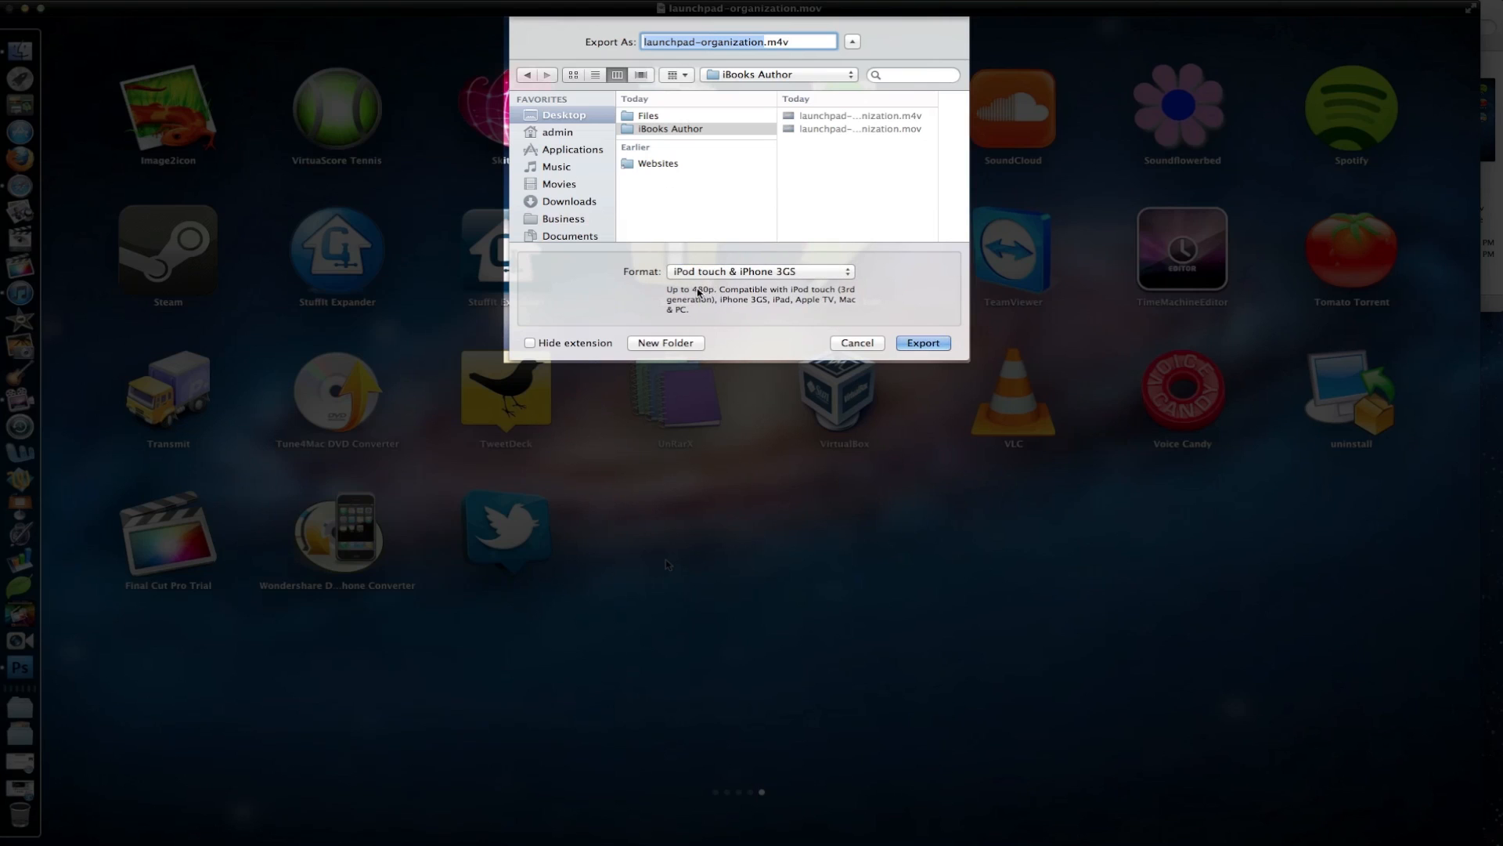
left_click(758, 272)
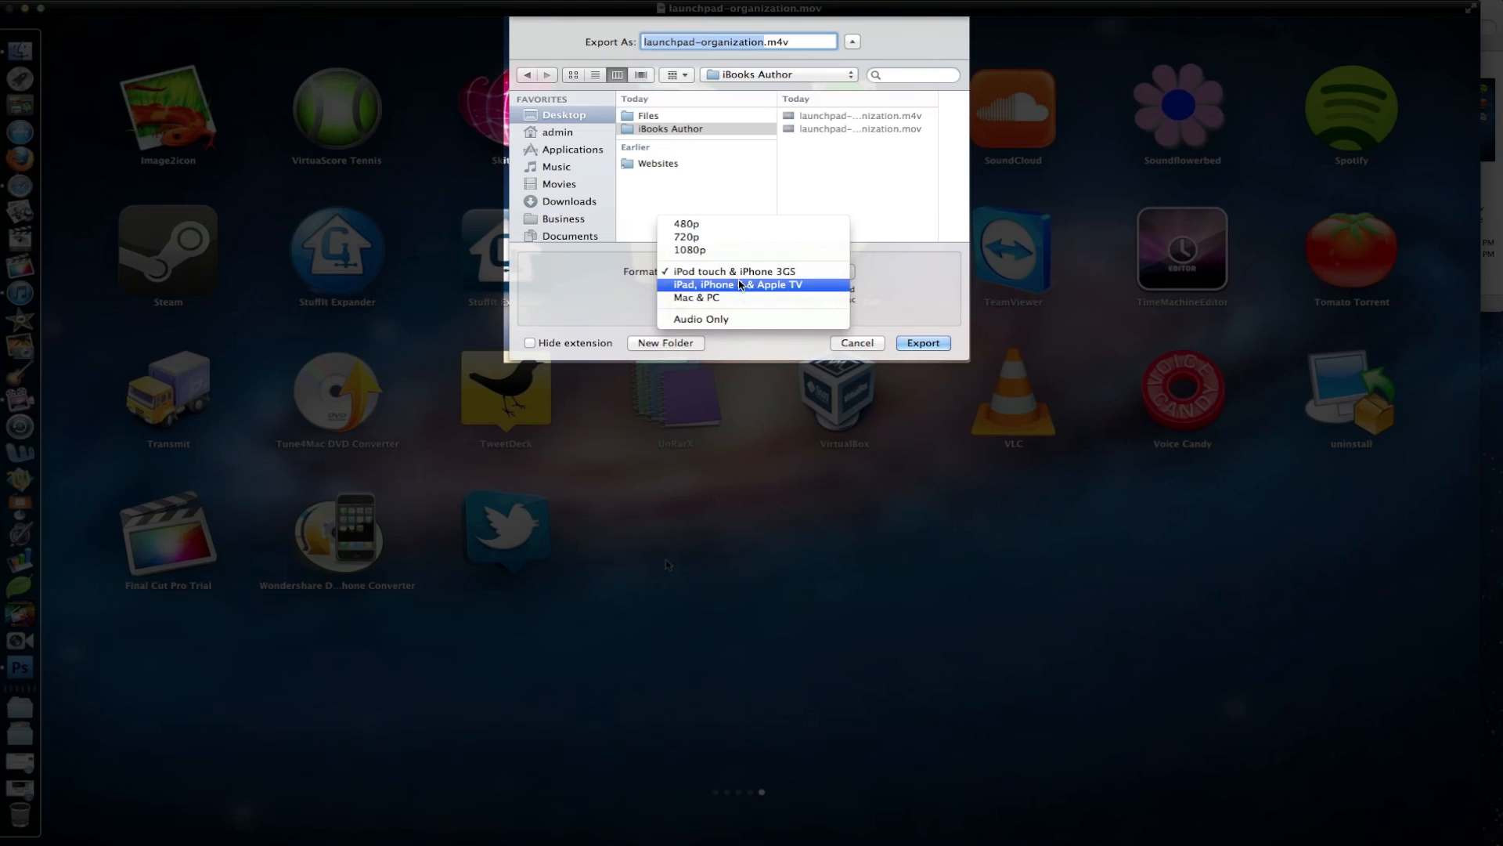
left_click(739, 283)
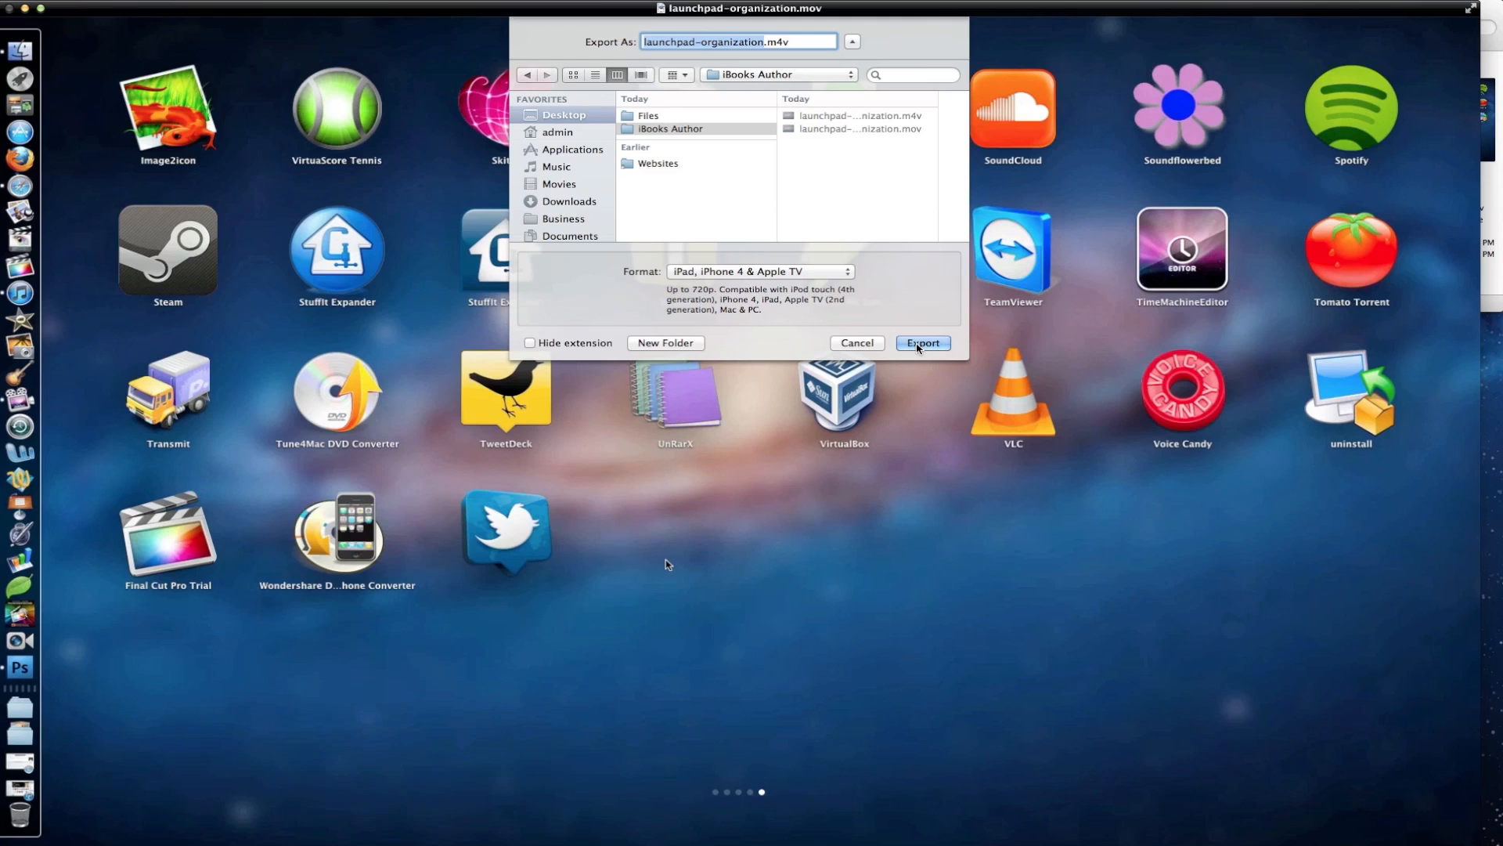
mouse_move(856, 343)
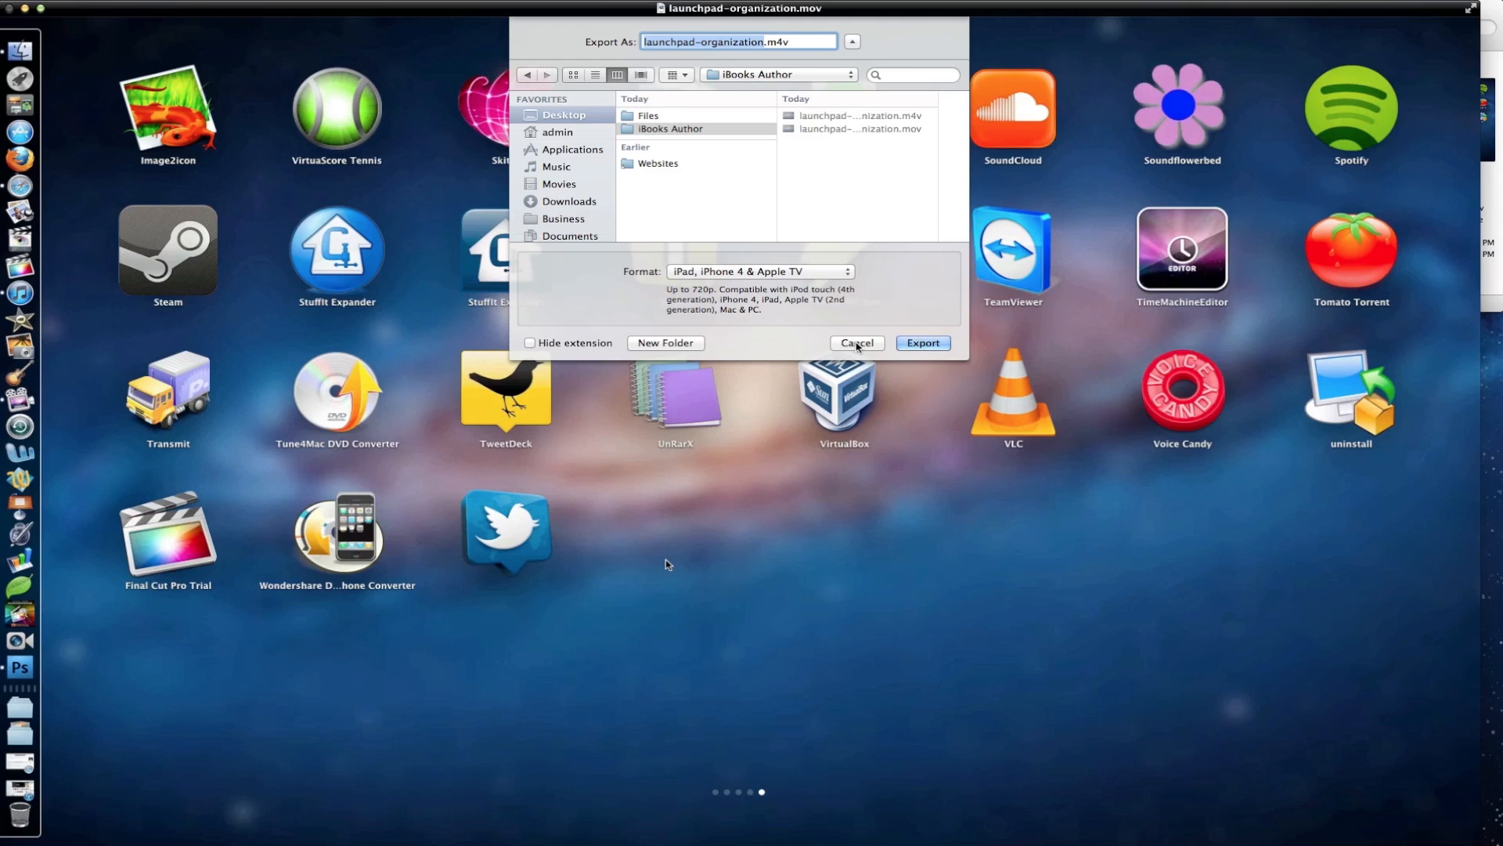
Step: Cancel the export and drop launchpad-organization.m4v onto page 2 as Movie 1.1
left_click(856, 342)
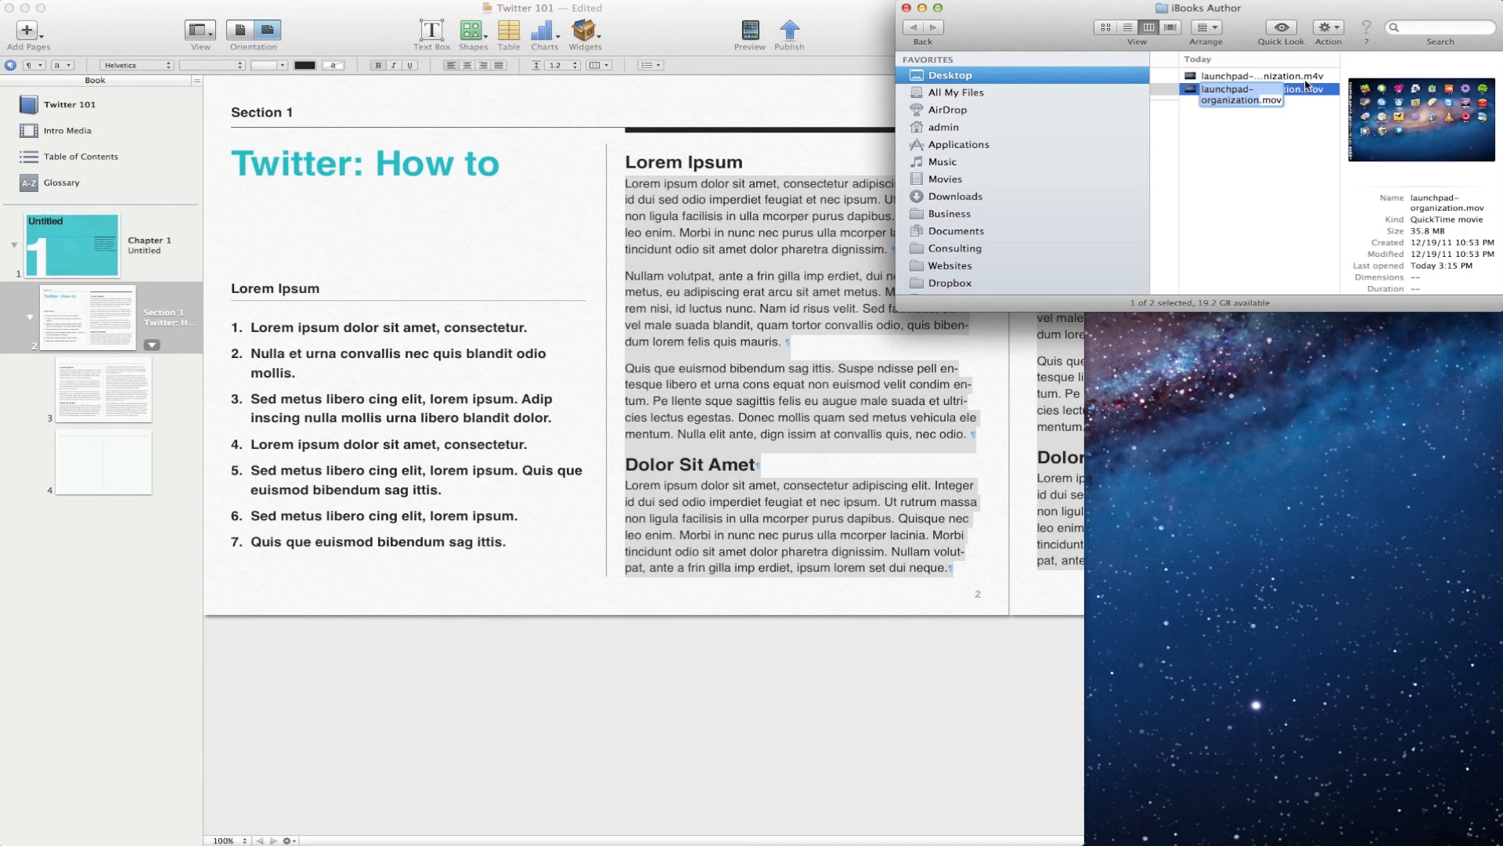
left_click(1246, 76)
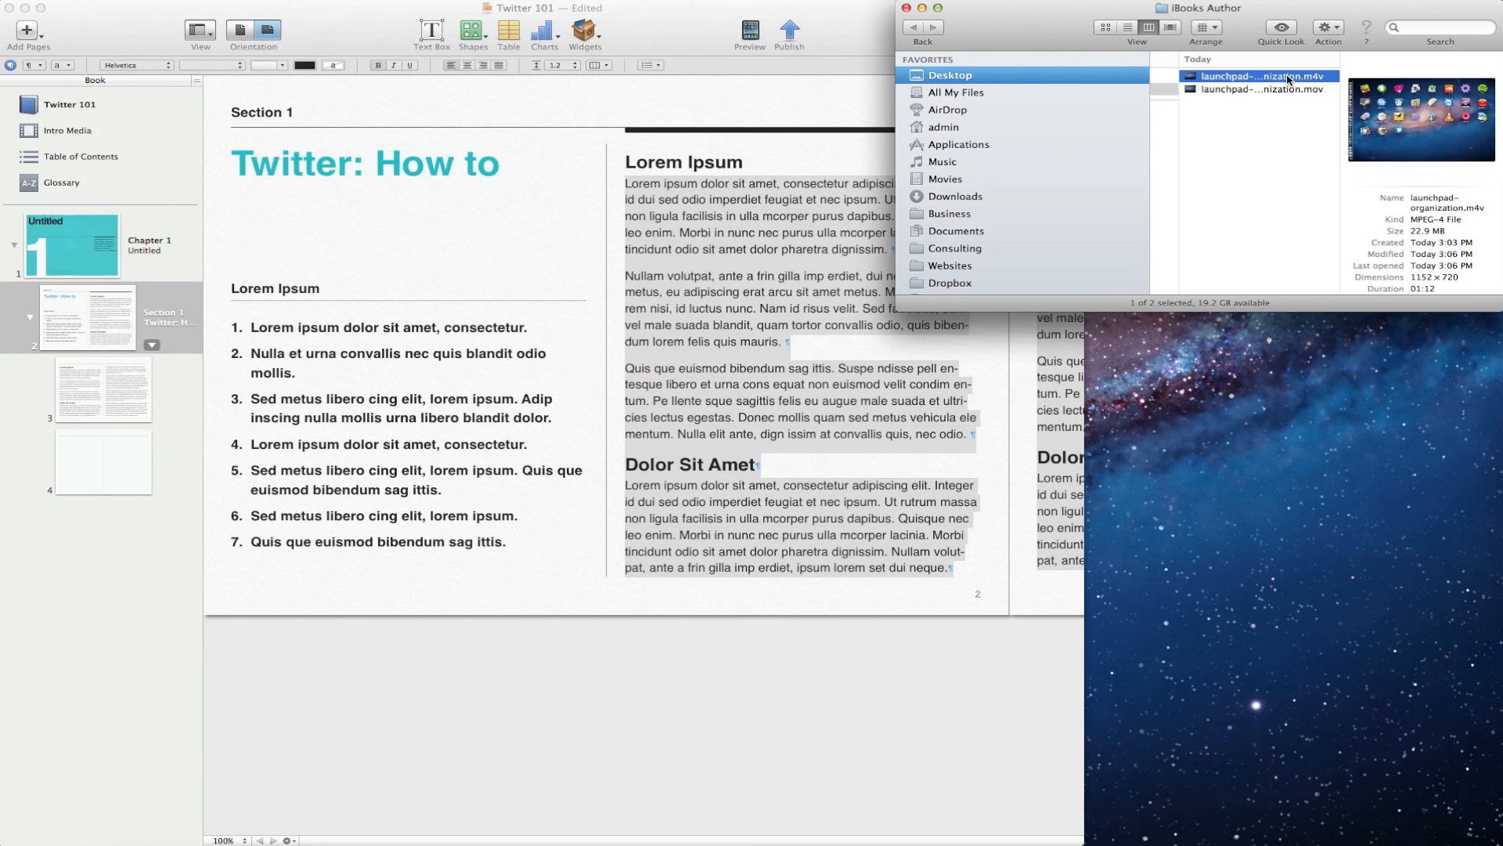
left_click_drag(1260, 76, 820, 290)
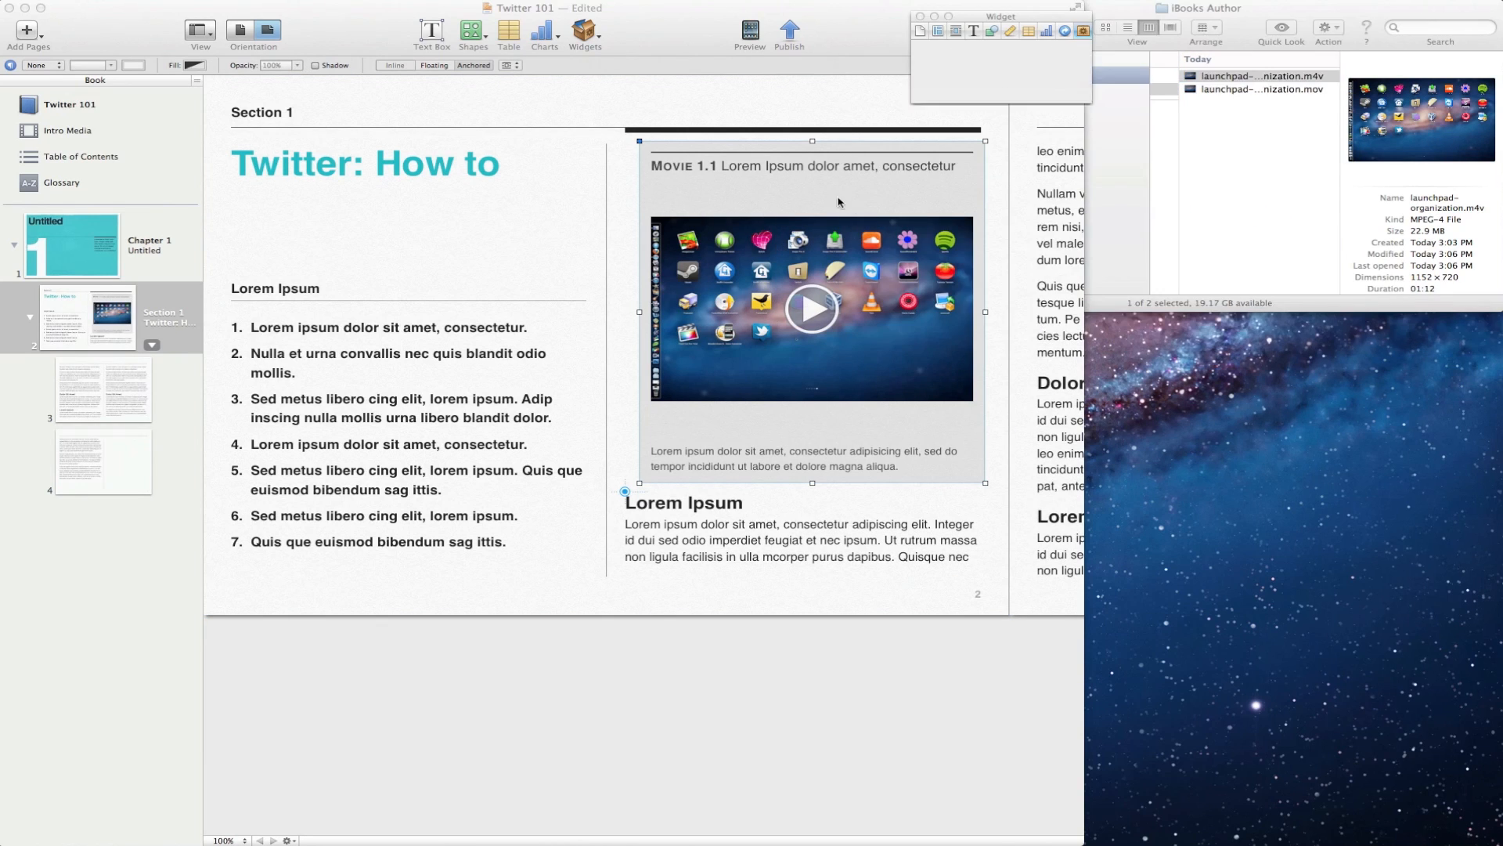
Step: Show the Widget Inspector's Interaction settings for the Movie 1.1 widget
left_click(990, 31)
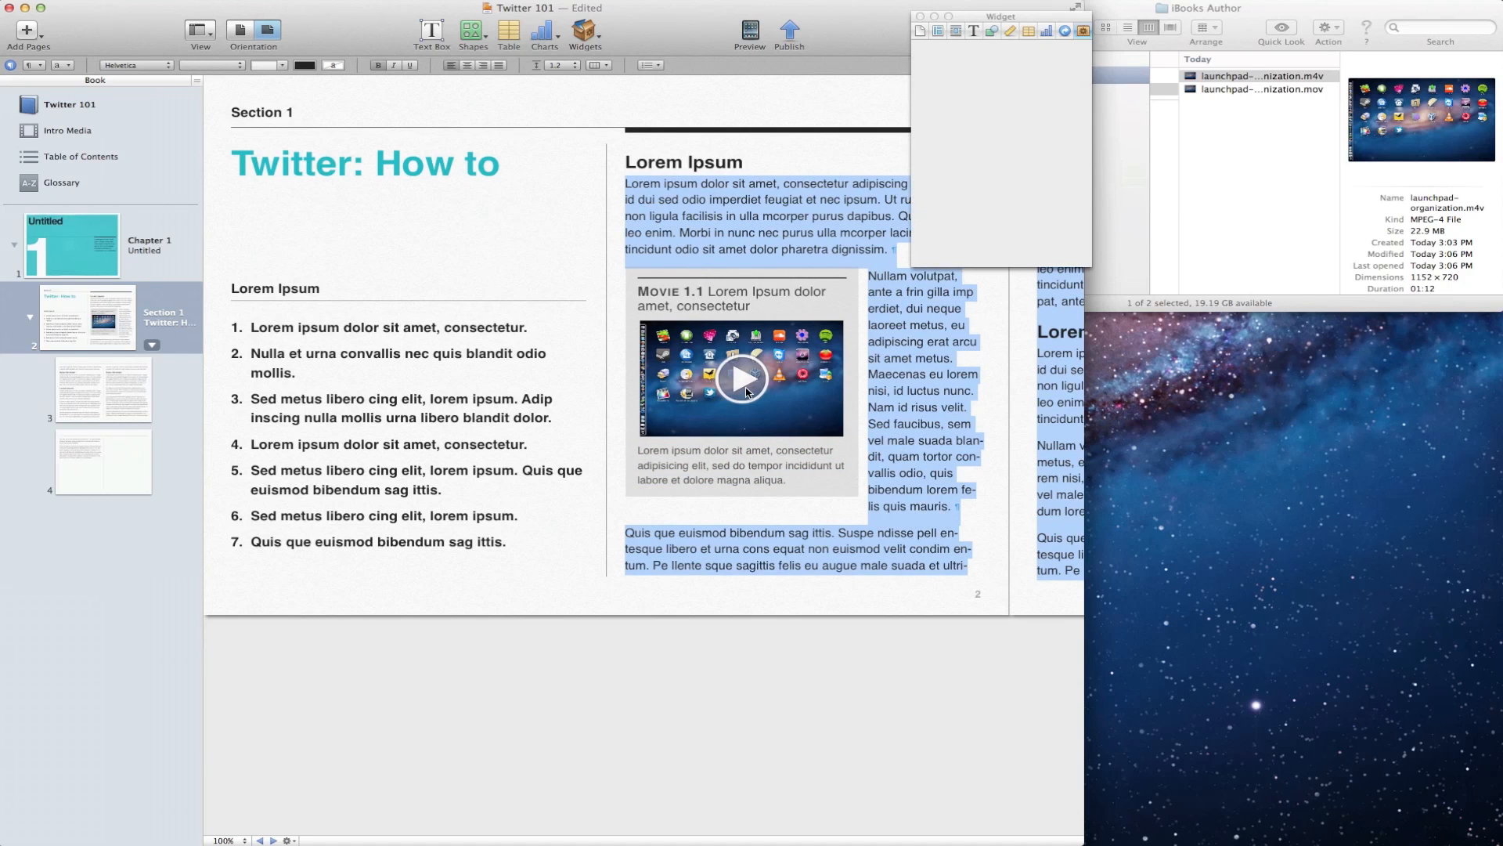
left_click(1021, 54)
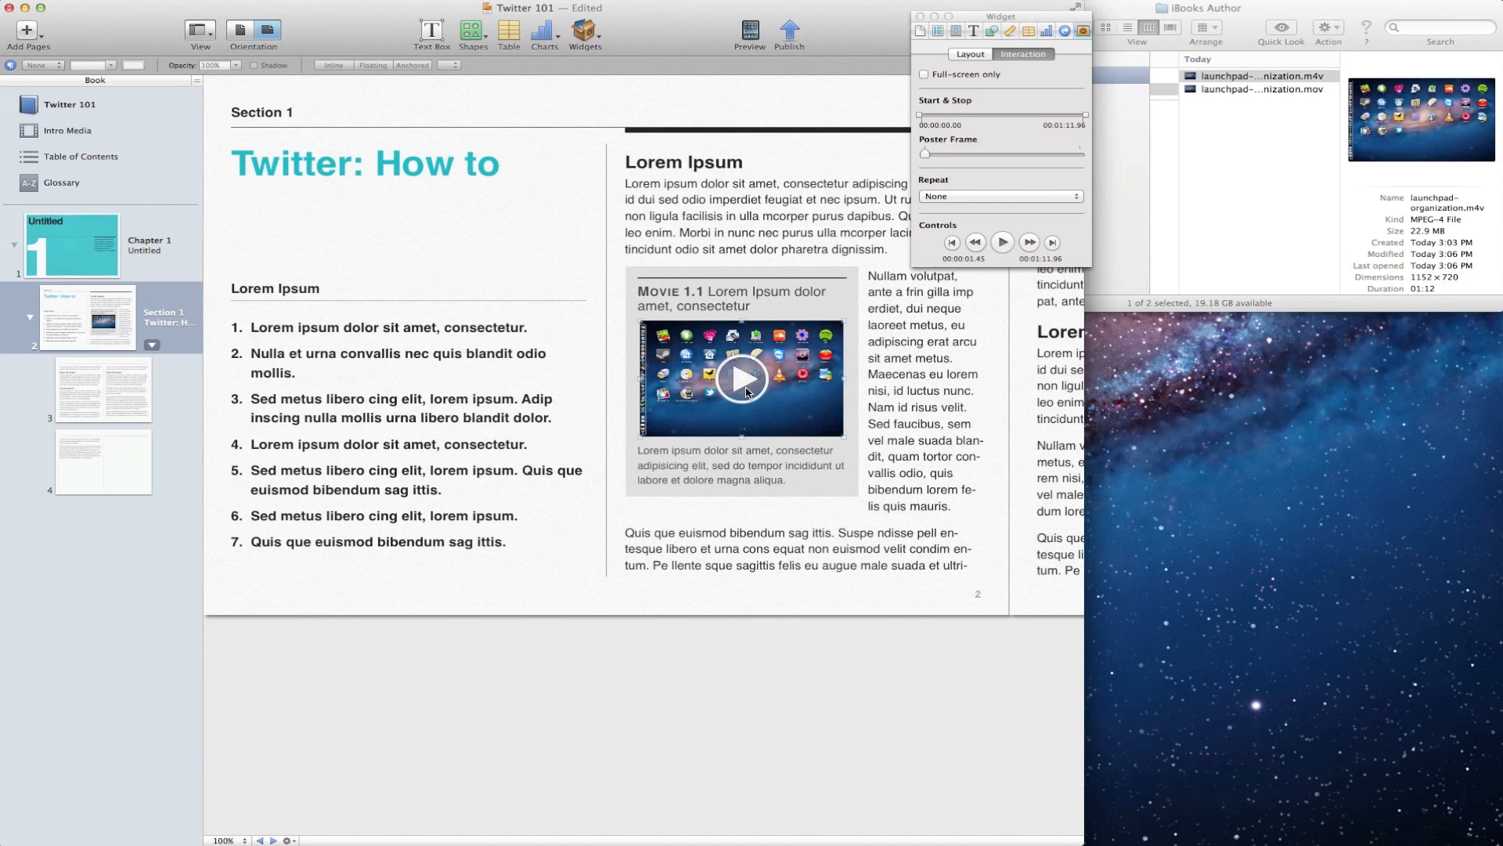